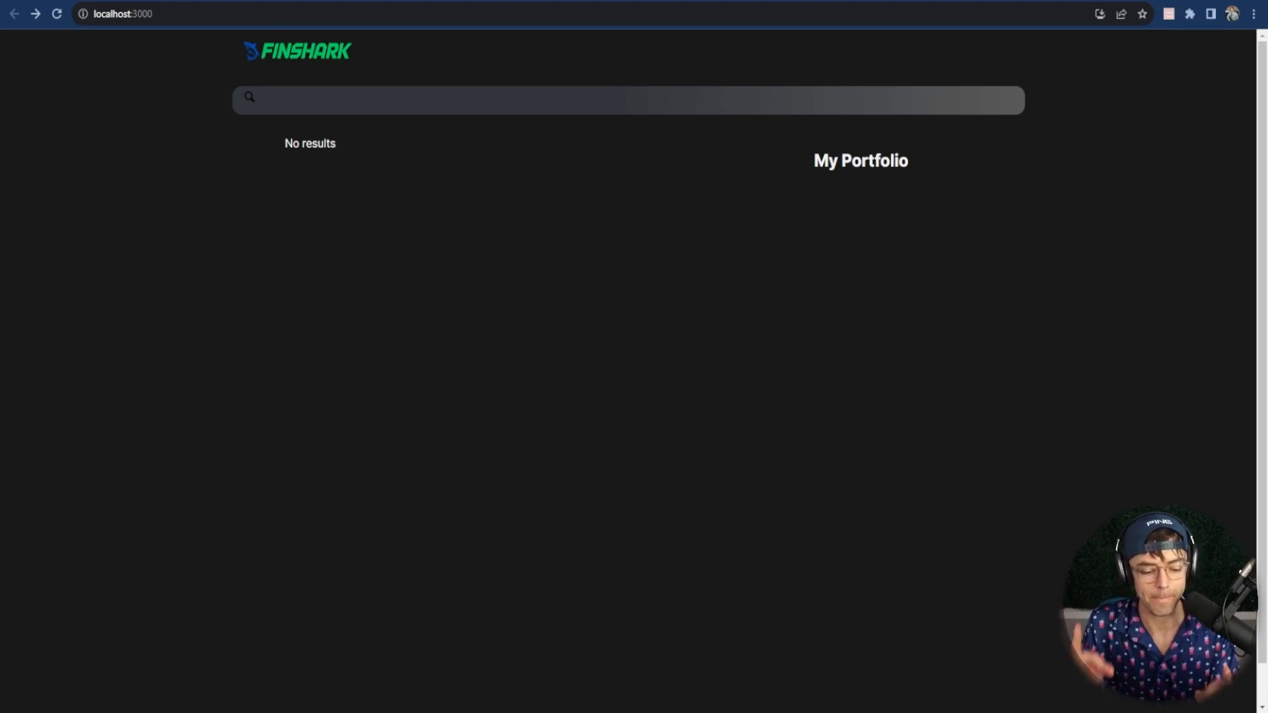
{"action": "mouse_move", "coordinate": [351, 87]}
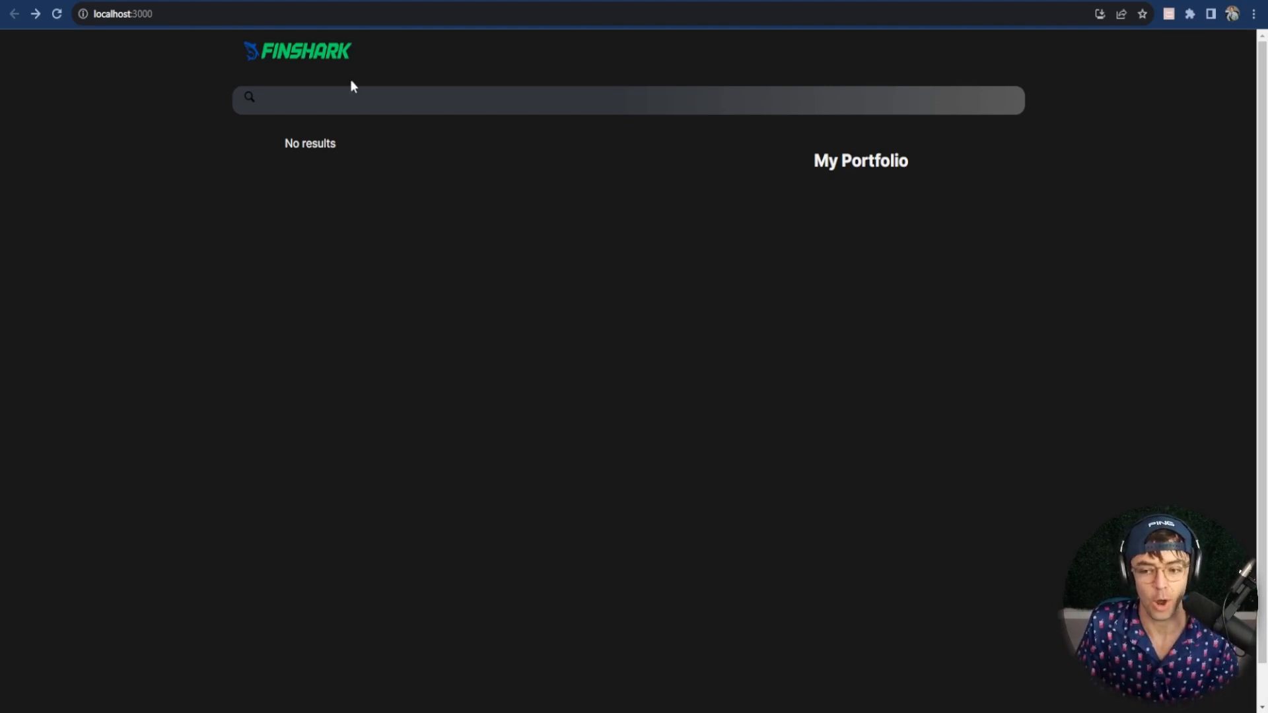
Step: Search 'aapl', open Apple Inc., and view its balance sheet and cash flow figures
{"action": "type", "text": "aapl"}
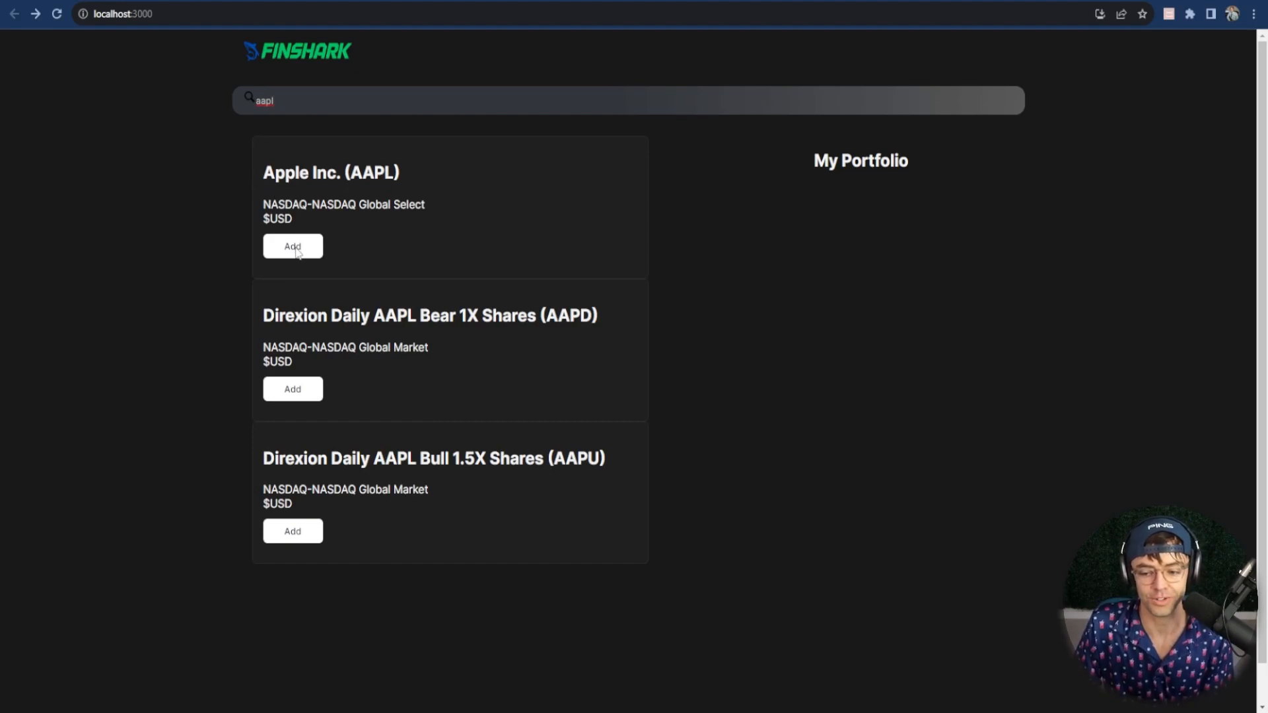
{"action": "left_click", "coordinate": [292, 246]}
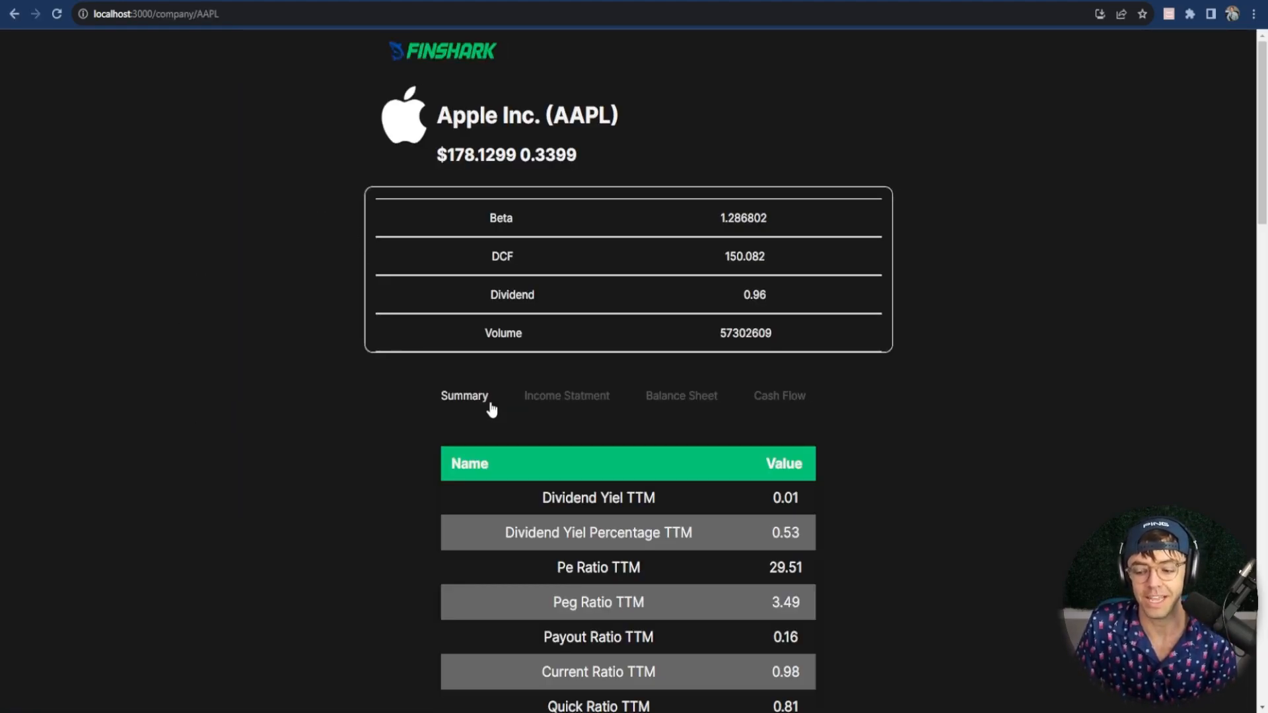
{"action": "left_click", "coordinate": [680, 396]}
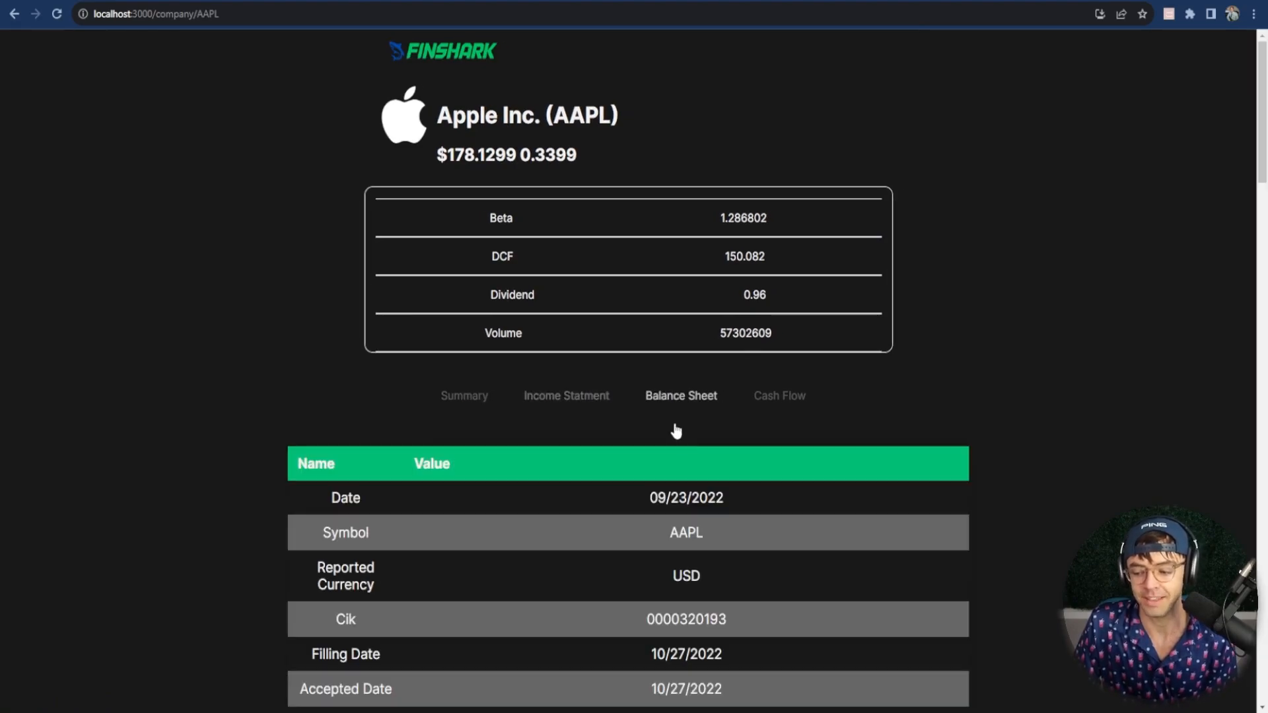
{"action": "left_click", "coordinate": [778, 395]}
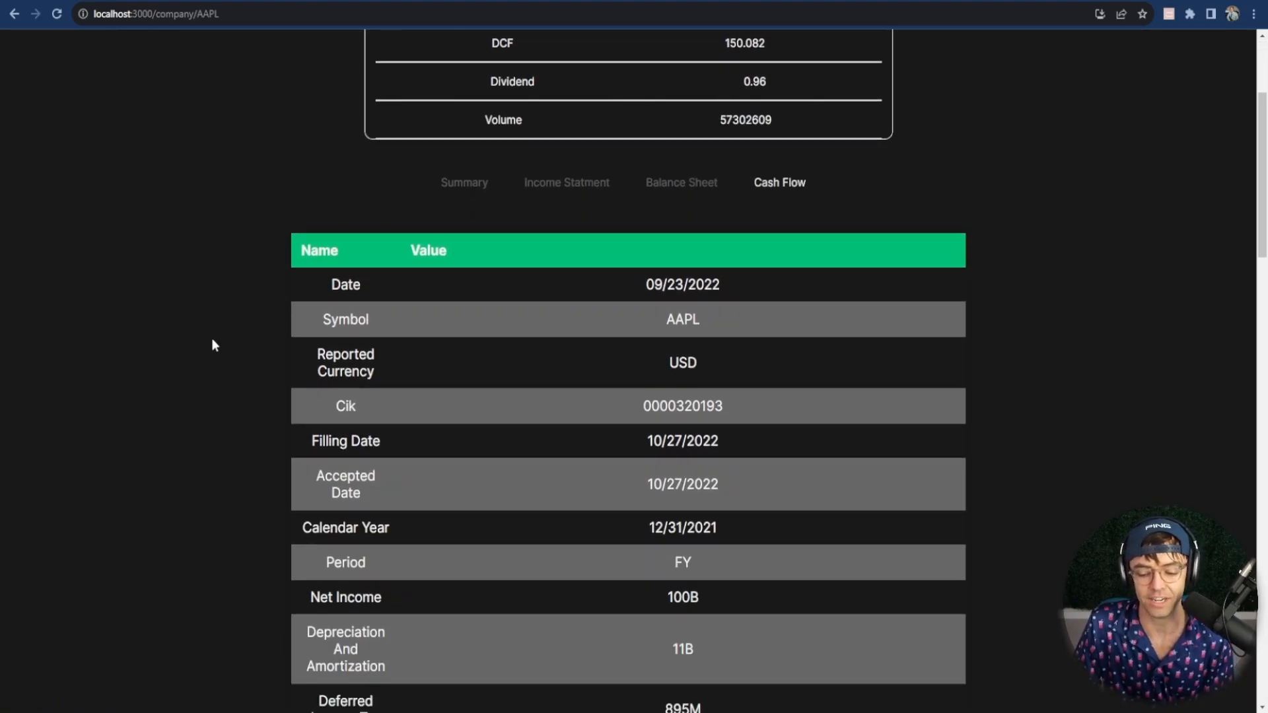
{"action": "scroll", "scroll_direction": "up", "scroll_amount": 3}
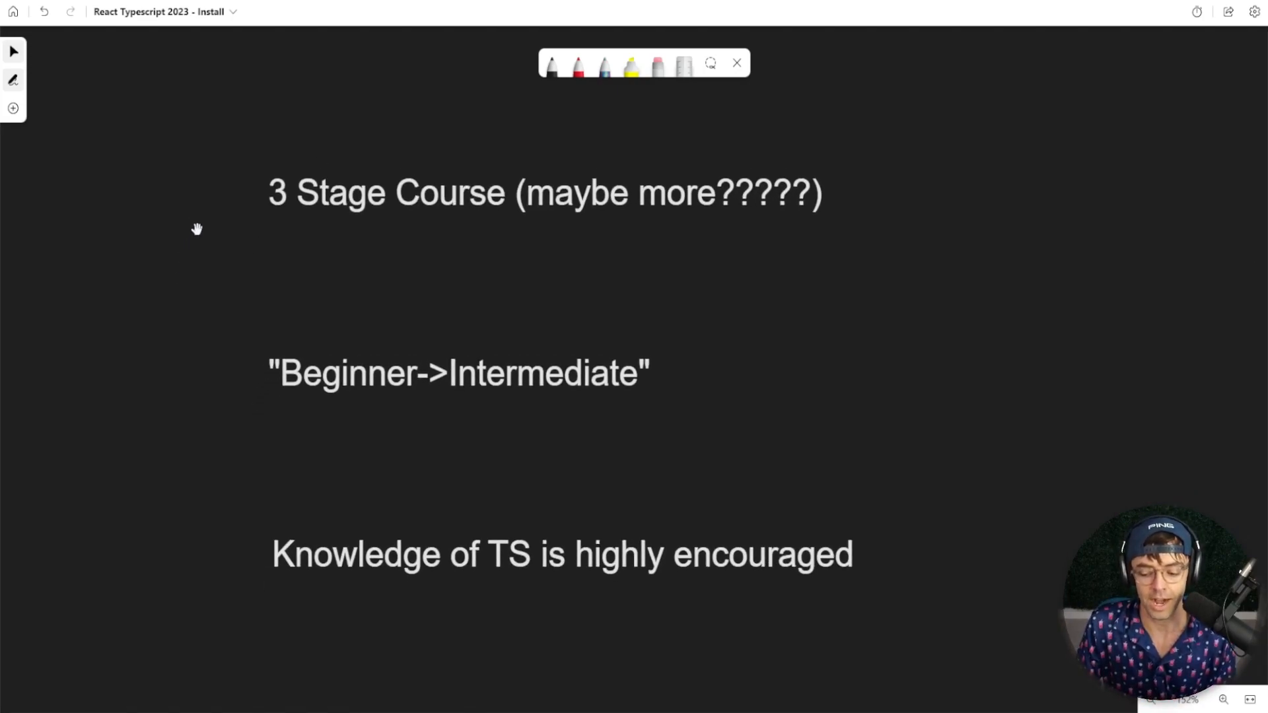
{"action": "mouse_move", "coordinate": [193, 273]}
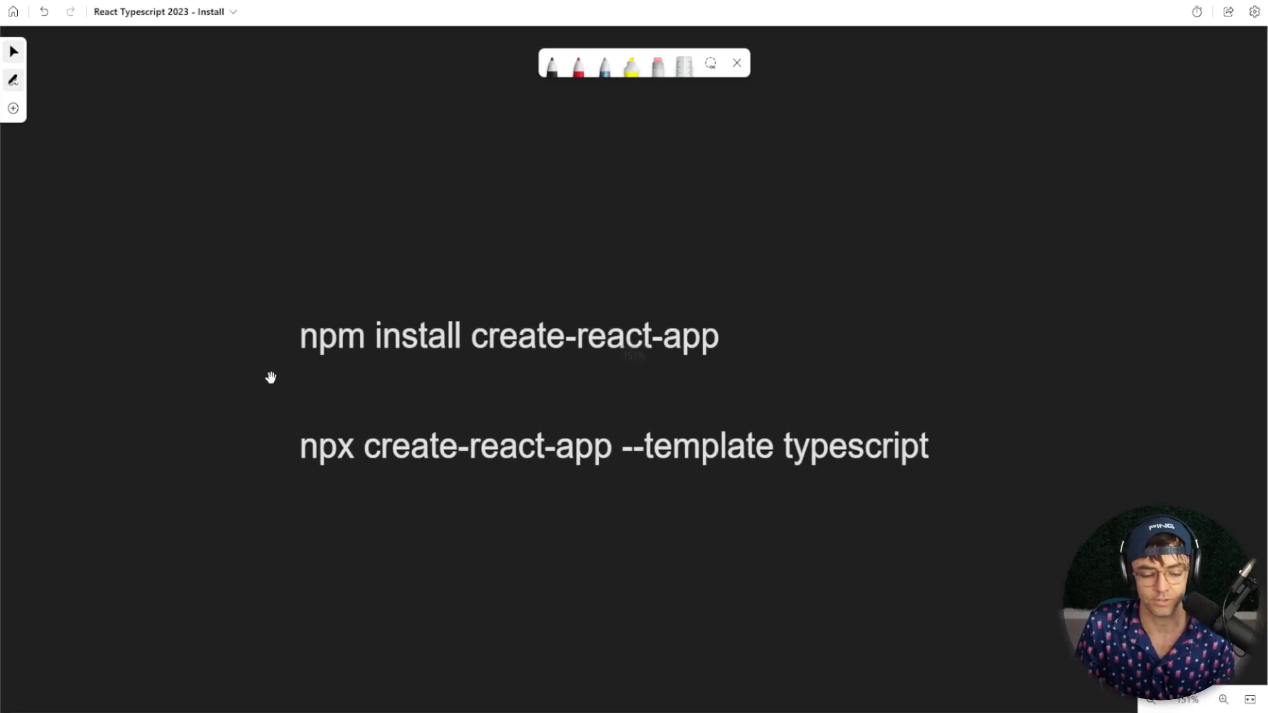
Step: Select the full 'npx create-react-app --template typescript' command line on the board
{"action": "left_click", "coordinate": [508, 335]}
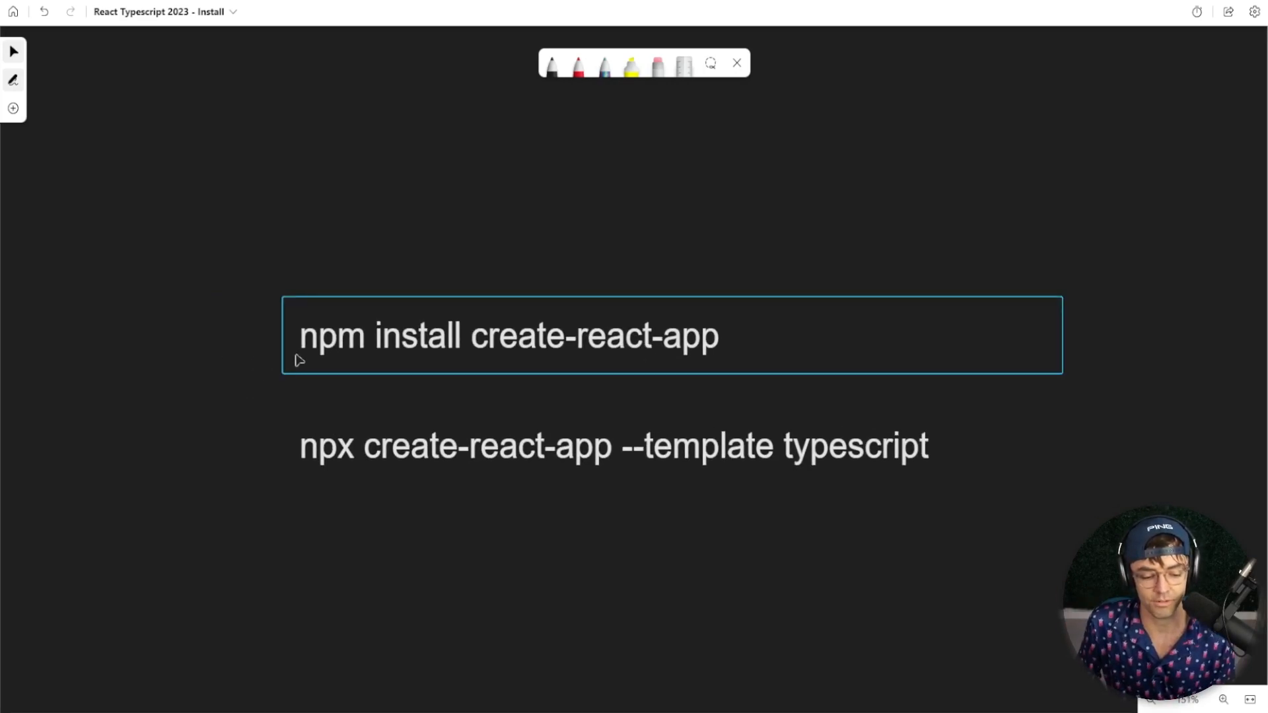
{"action": "left_click", "coordinate": [613, 446]}
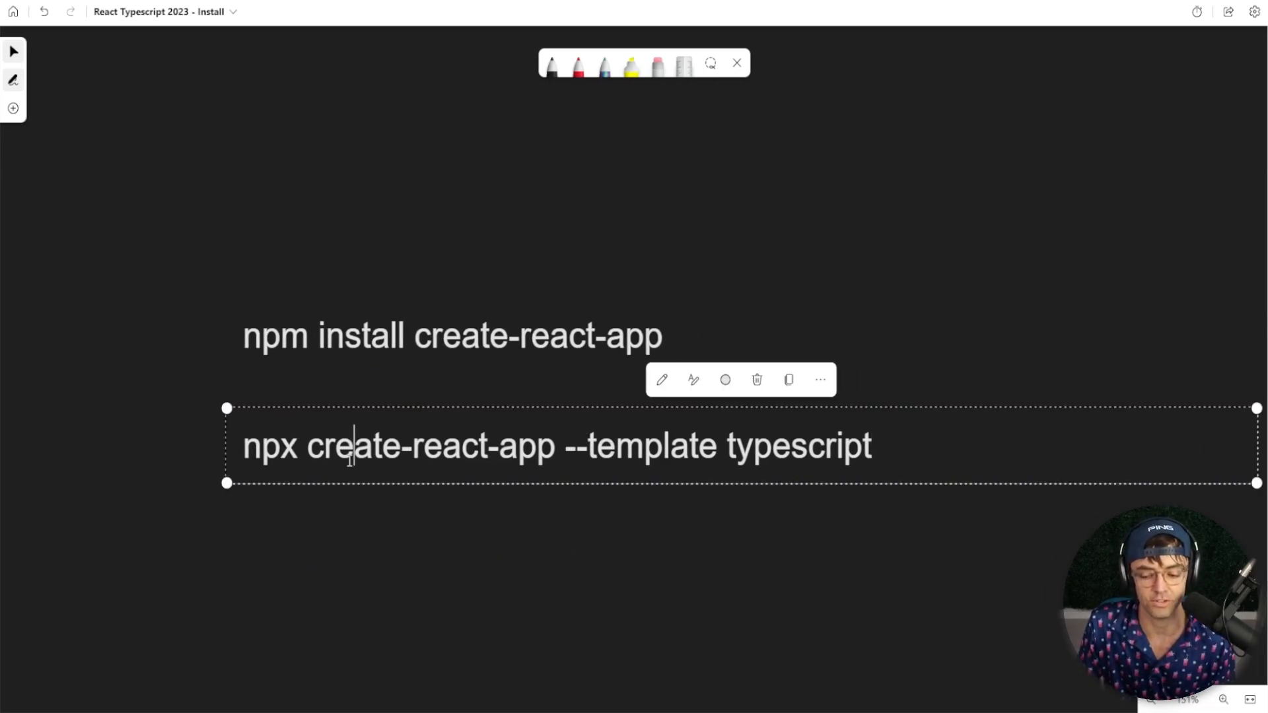
{"action": "triple_click", "coordinate": [556, 446]}
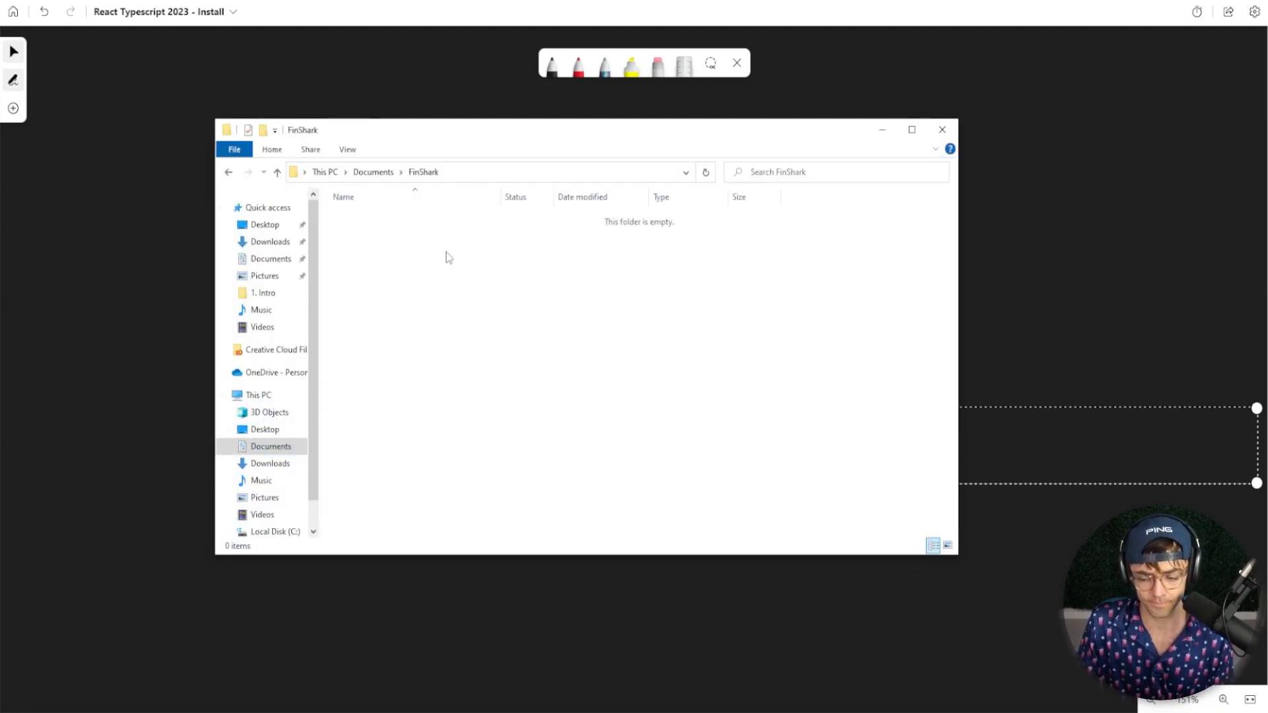
{"action": "mouse_move", "coordinate": [464, 233]}
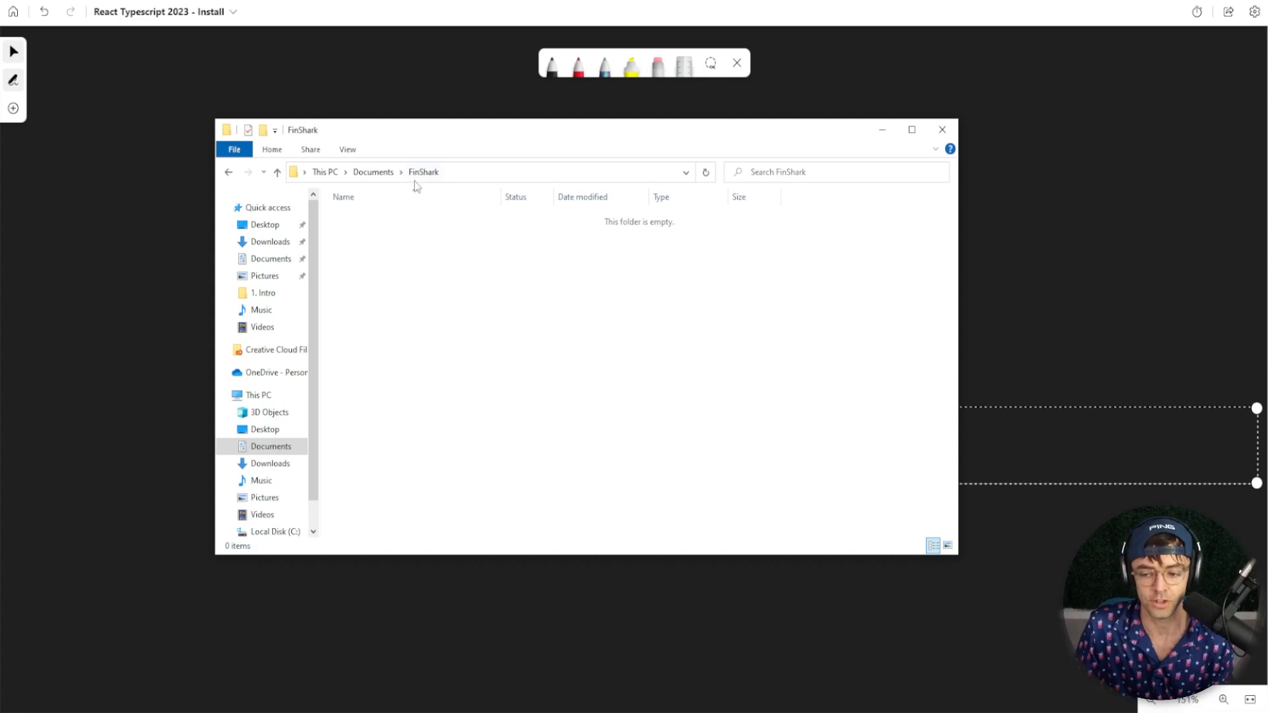
Step: Select the Documents\FinShark folder path in the File Explorer address bar
{"action": "left_click", "coordinate": [423, 172]}
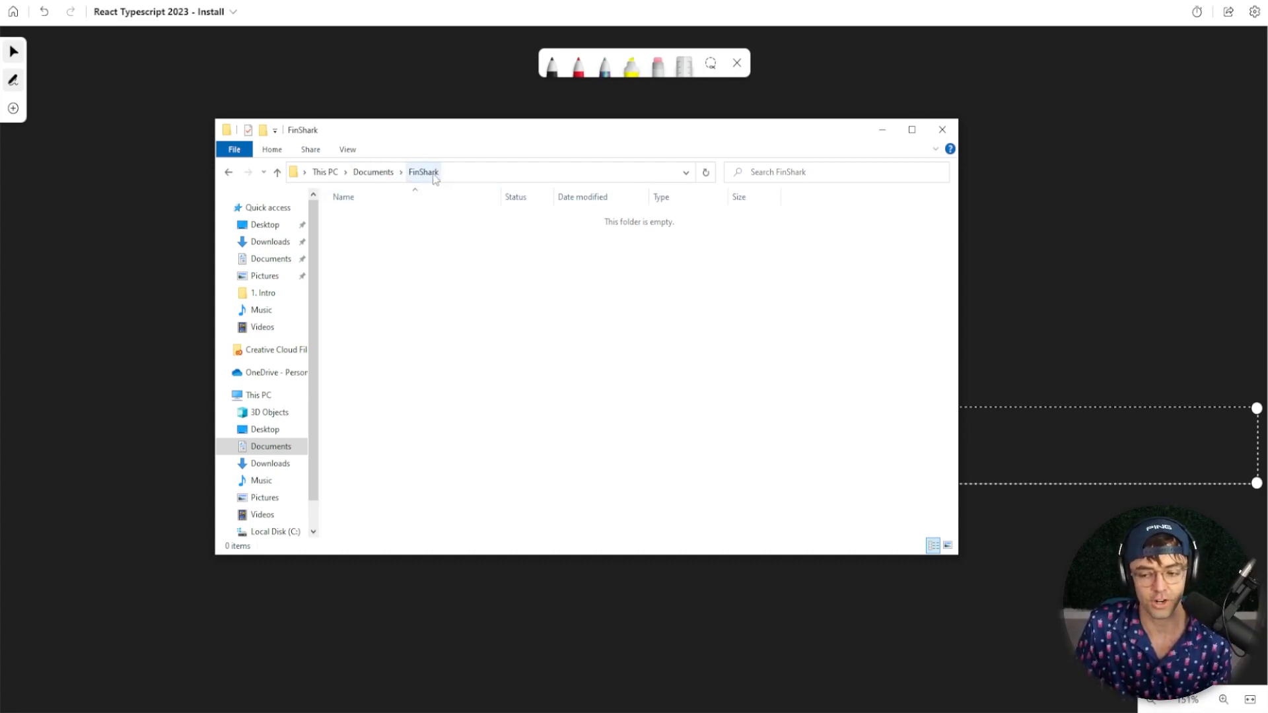
{"action": "mouse_move", "coordinate": [435, 190]}
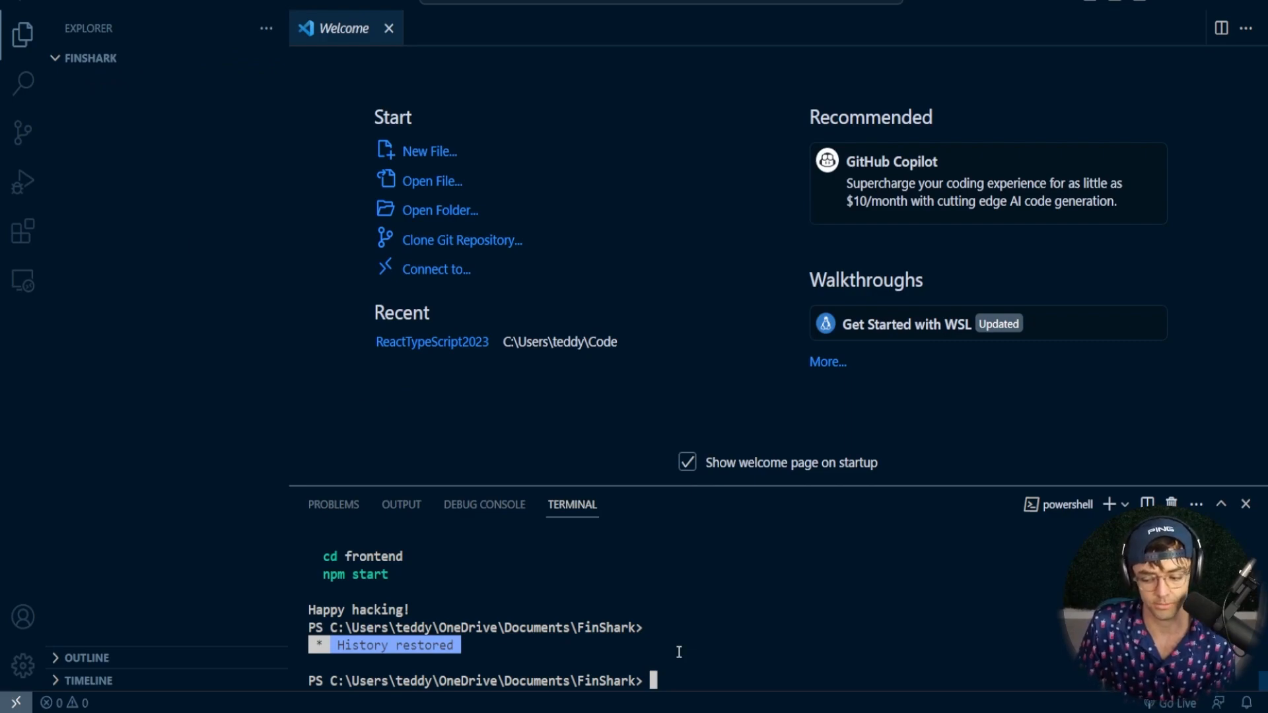
Step: Enter 'npm install create-react-app' in the FinShark terminal
{"action": "type", "text": "npm insdtall create-react-app"}
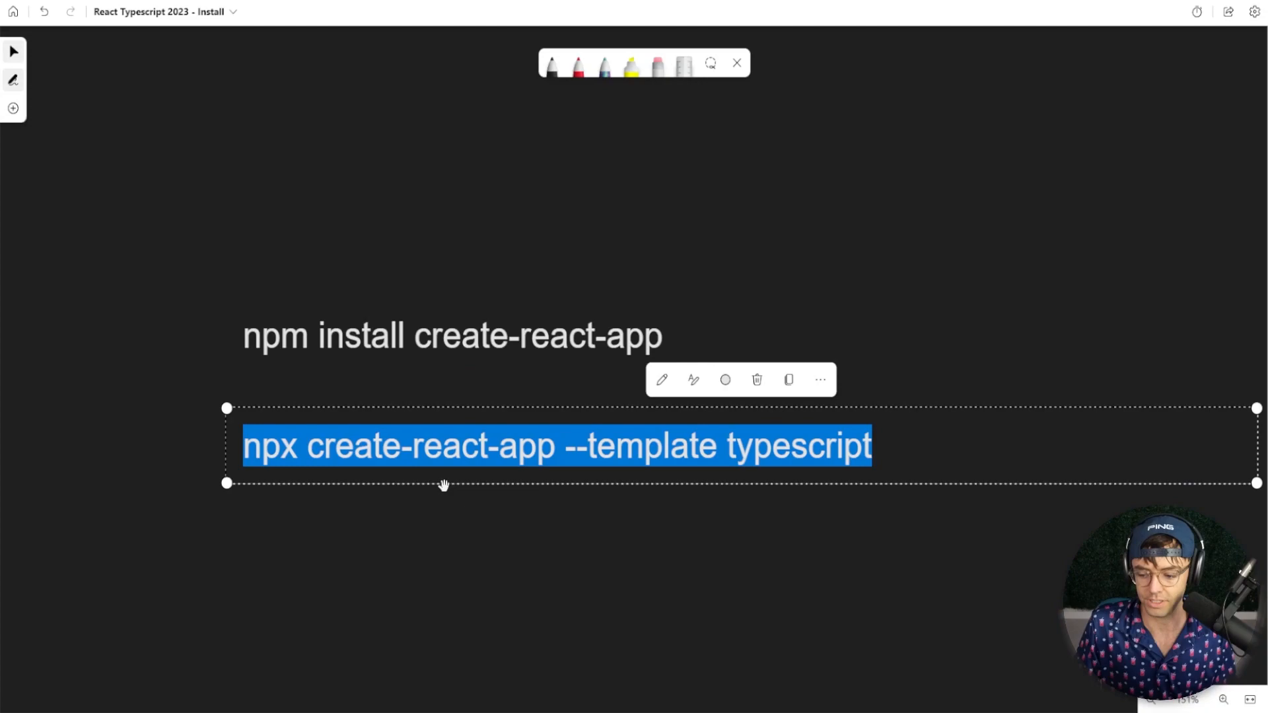
{"action": "mouse_move", "coordinate": [437, 514]}
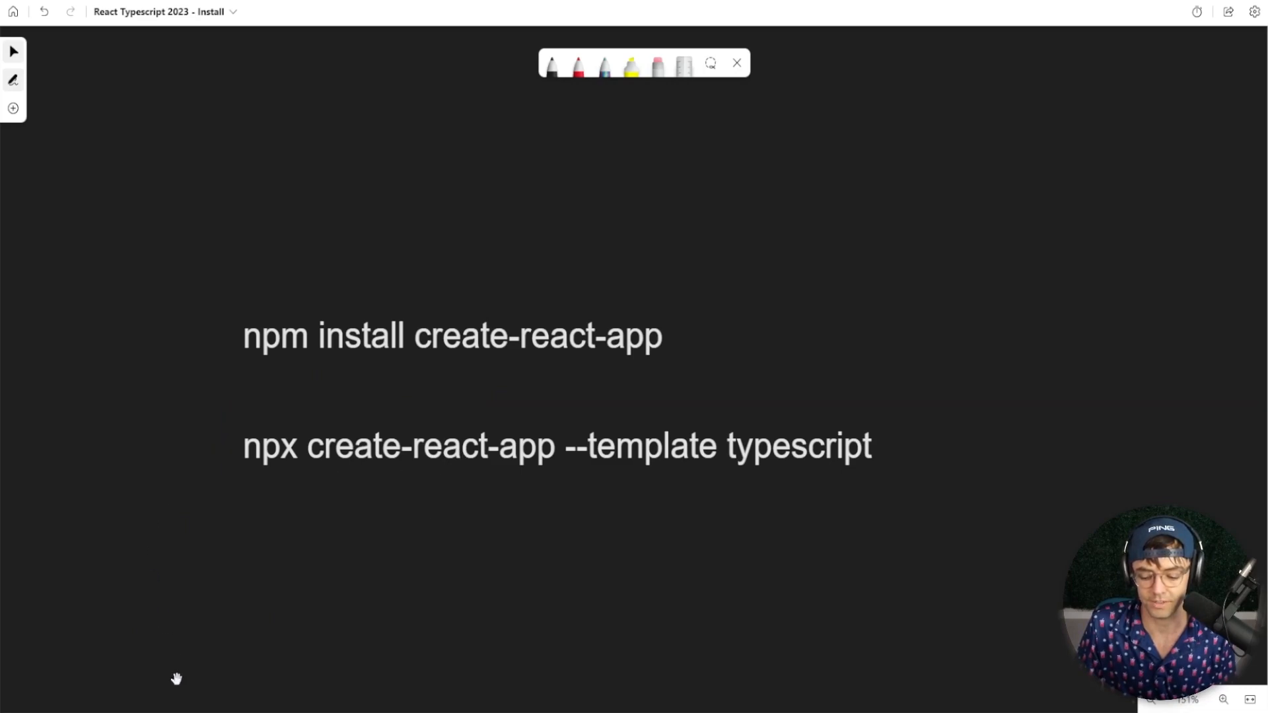
Step: Copy the npx TypeScript-template command and deselect the text box
{"action": "left_click", "coordinate": [638, 445]}
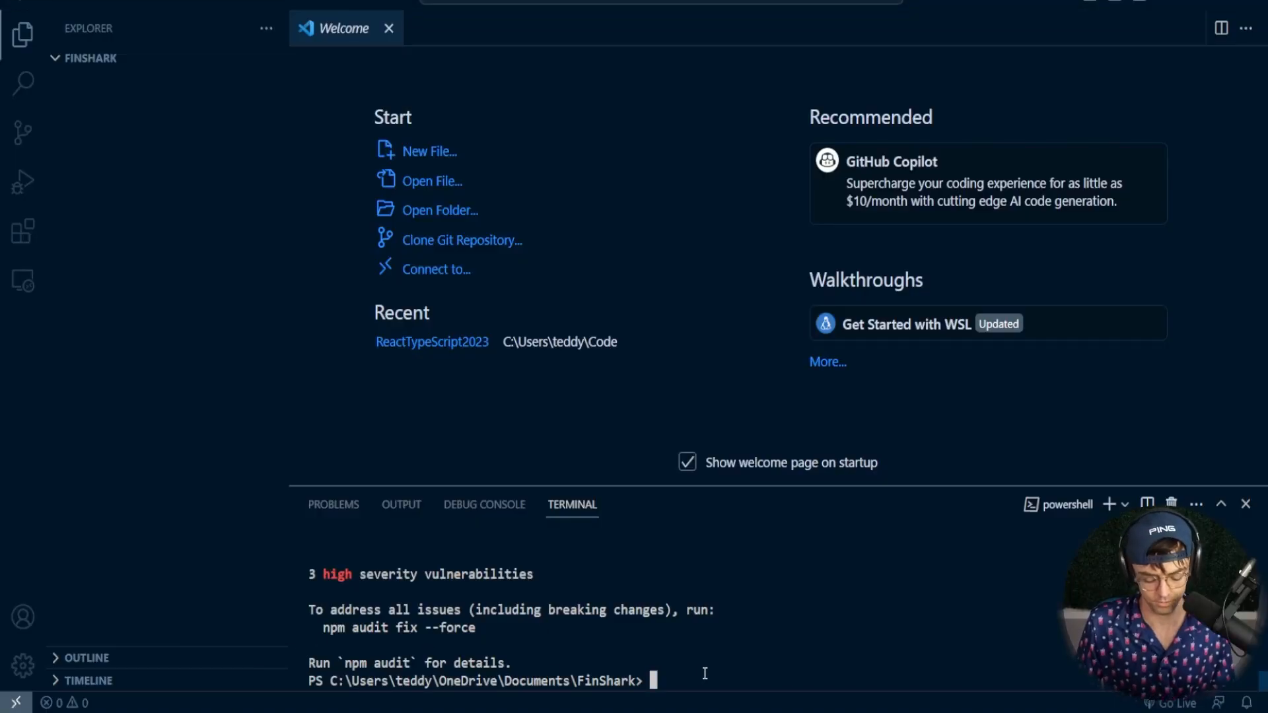
Step: Run 'npx create-react-app frontend --template typescript' in the FinShark terminal
{"action": "type", "text": "npx create-react-app --template typescript"}
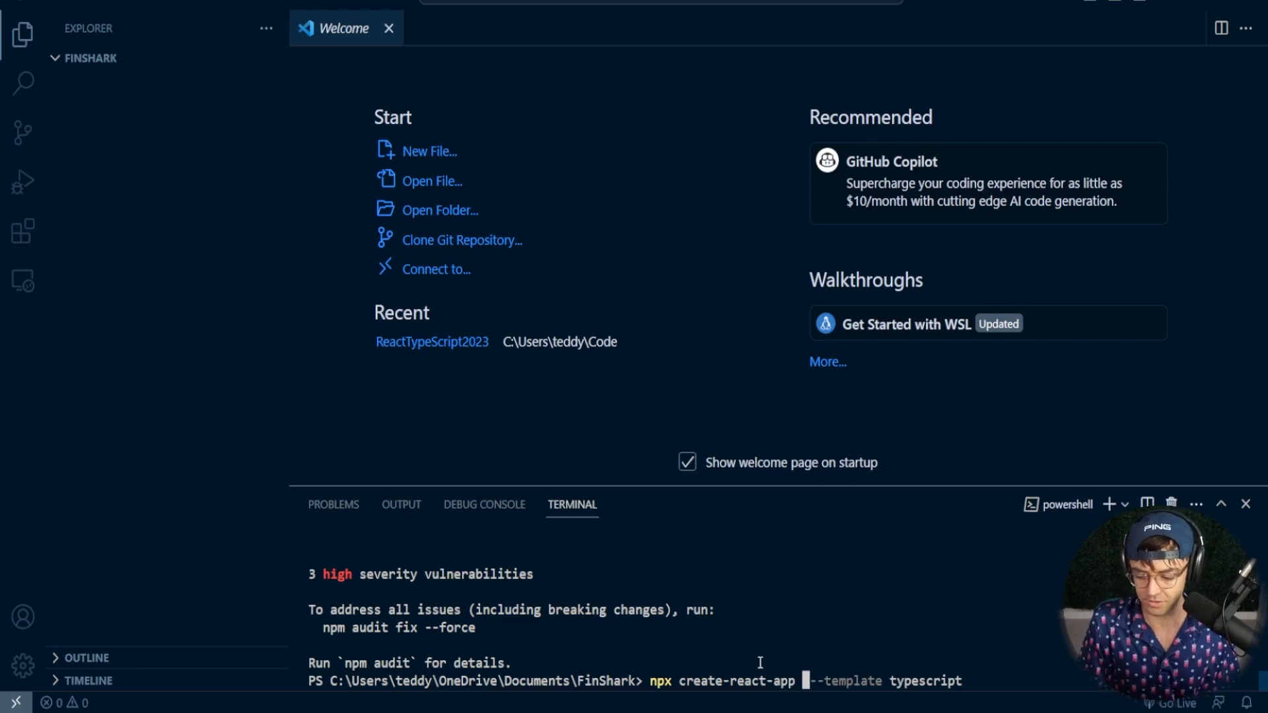
{"action": "type", "text": "frontend"}
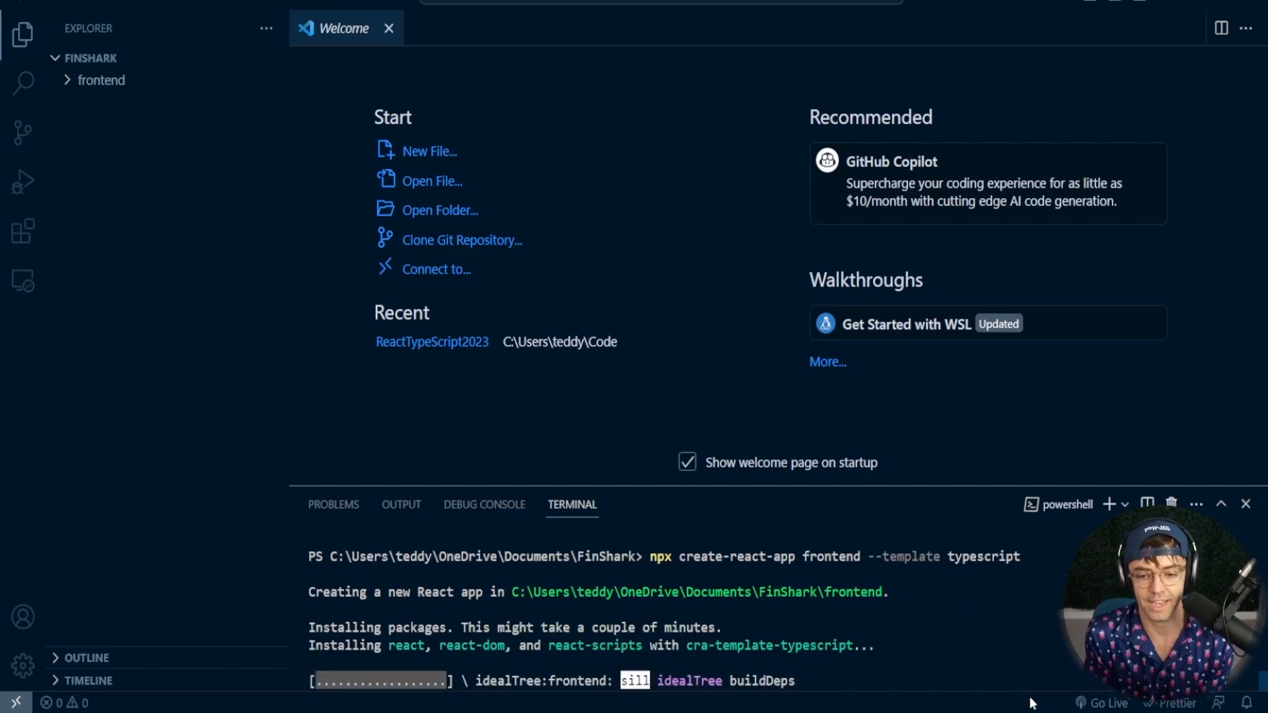
{"action": "left_click", "coordinate": [101, 80]}
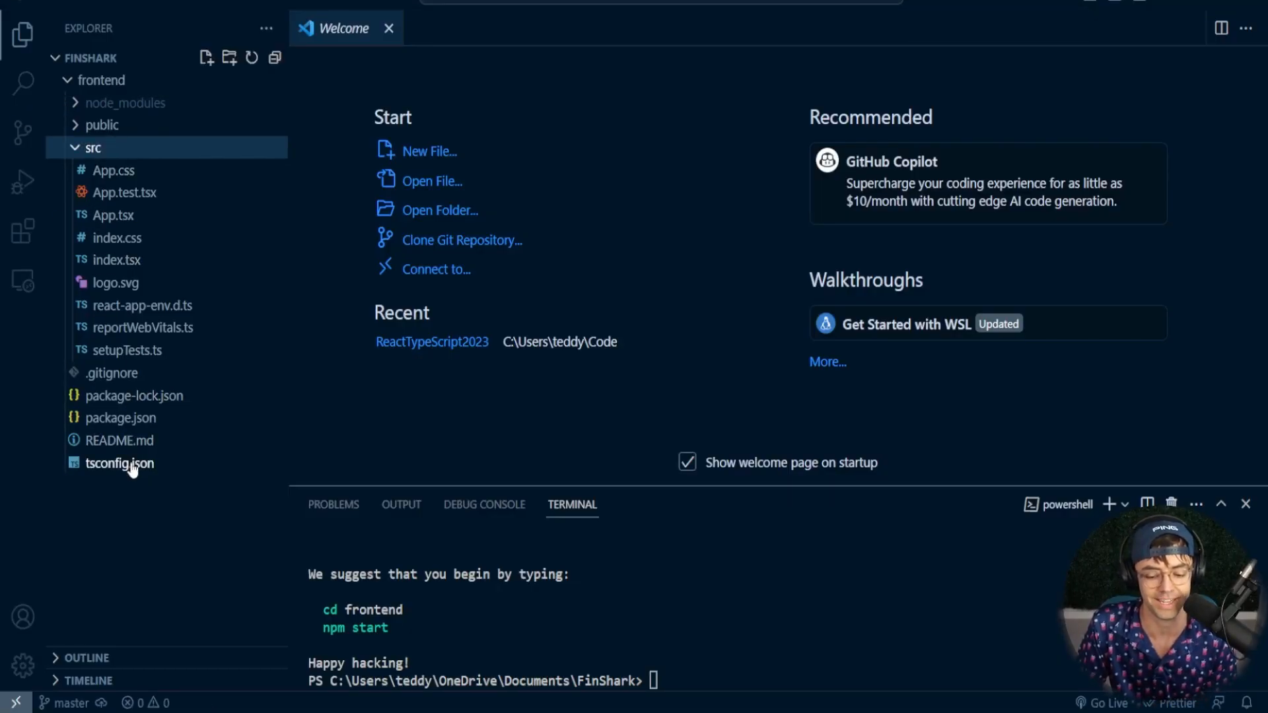
Step: Review tsconfig.json compilerOptions such as allowJs, strict and react-jsx, then close it
{"action": "double_click", "coordinate": [118, 462]}
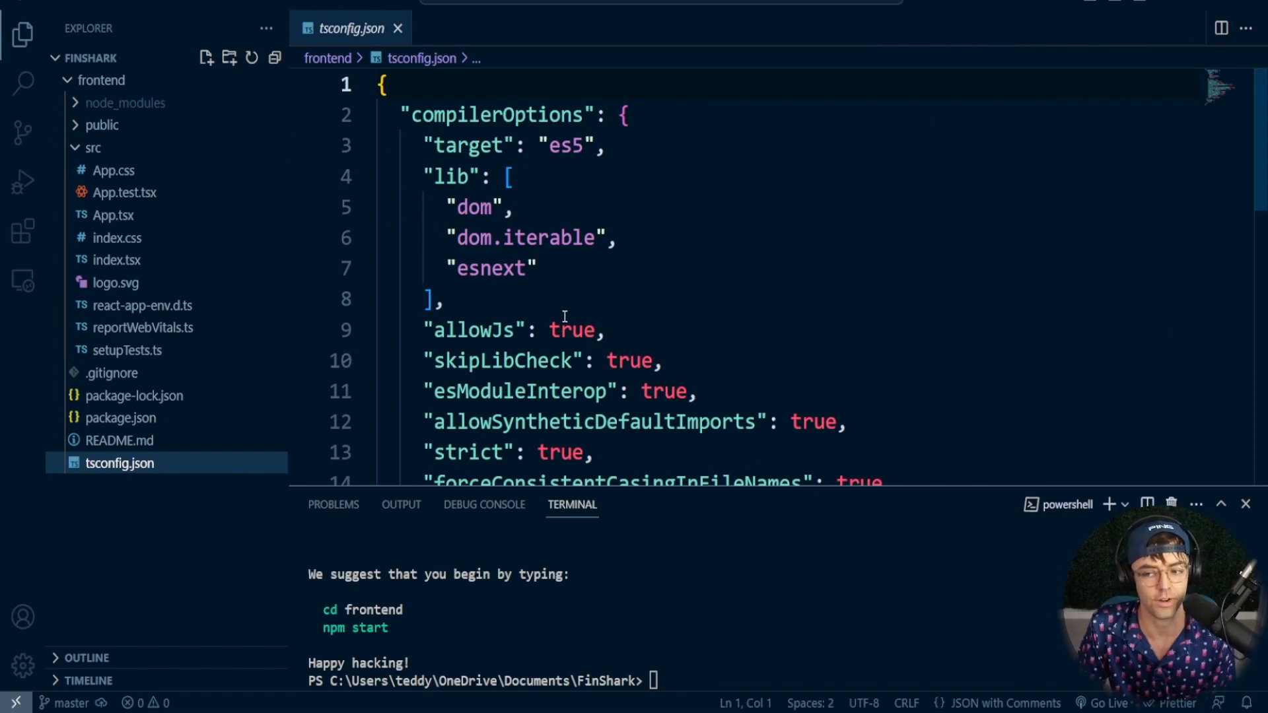
{"action": "mouse_move", "coordinate": [542, 209]}
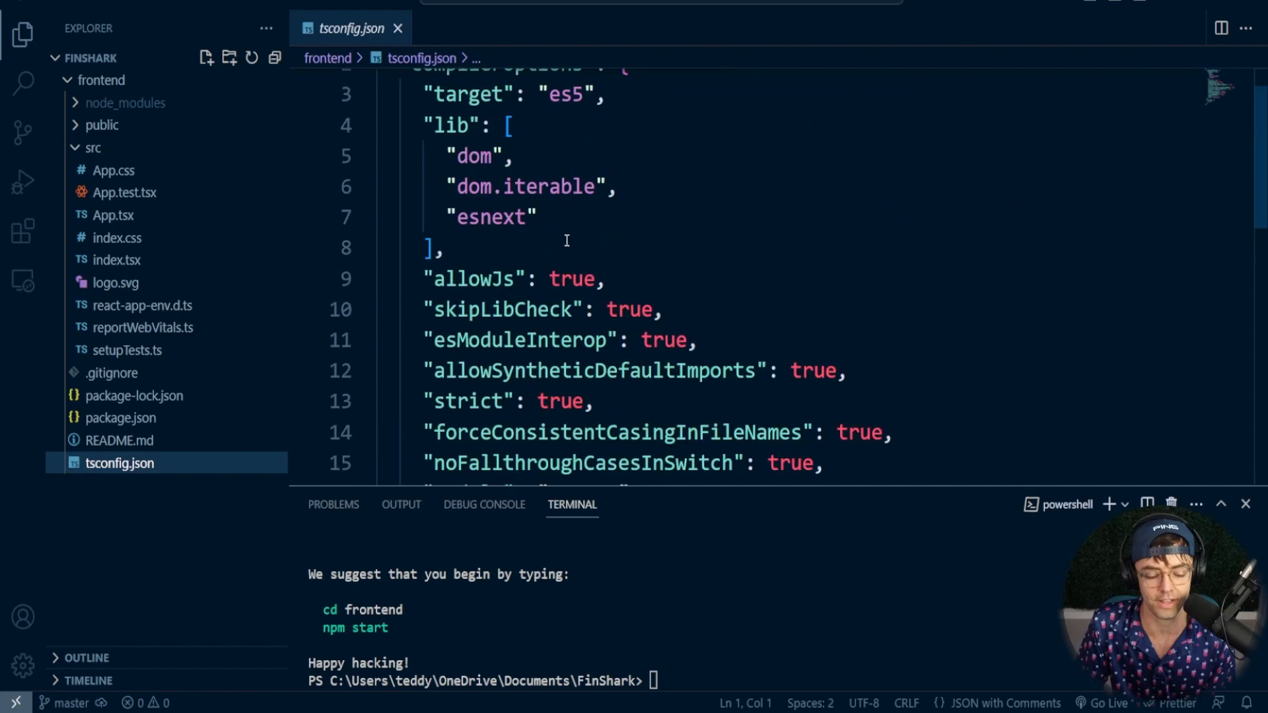
{"action": "scroll", "scroll_direction": "up", "scroll_amount": 3}
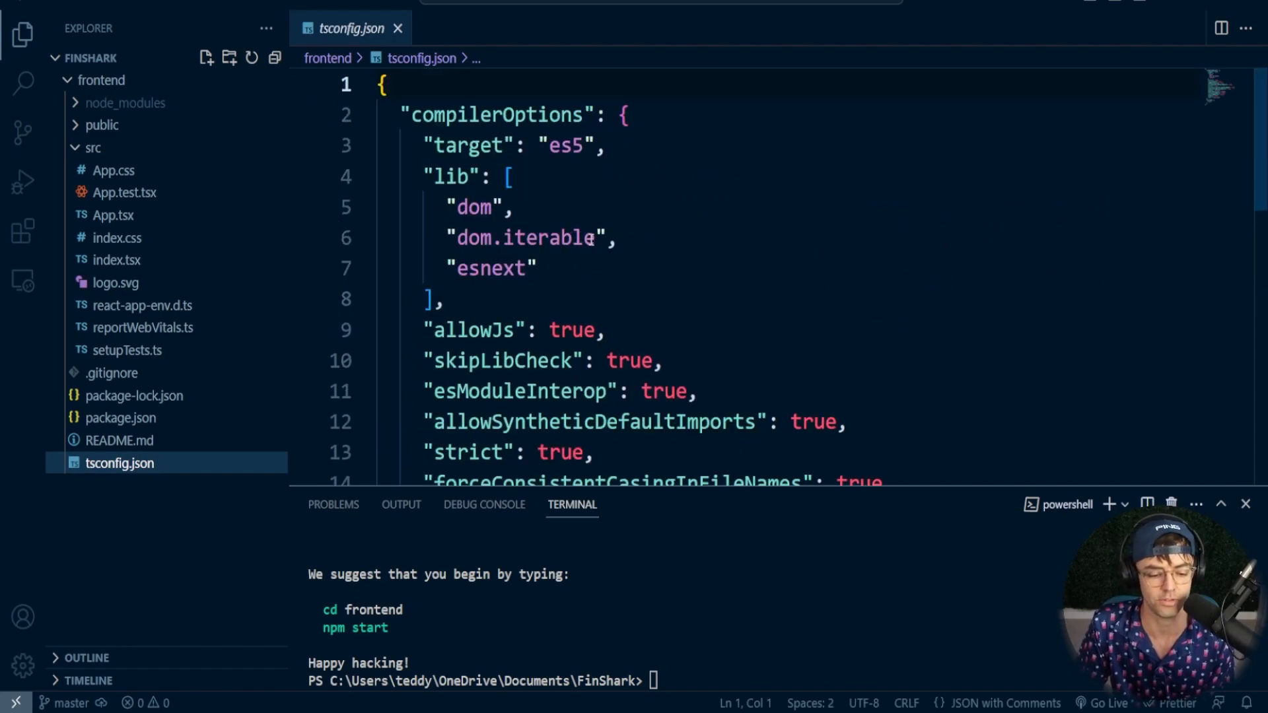
{"action": "mouse_move", "coordinate": [660, 264]}
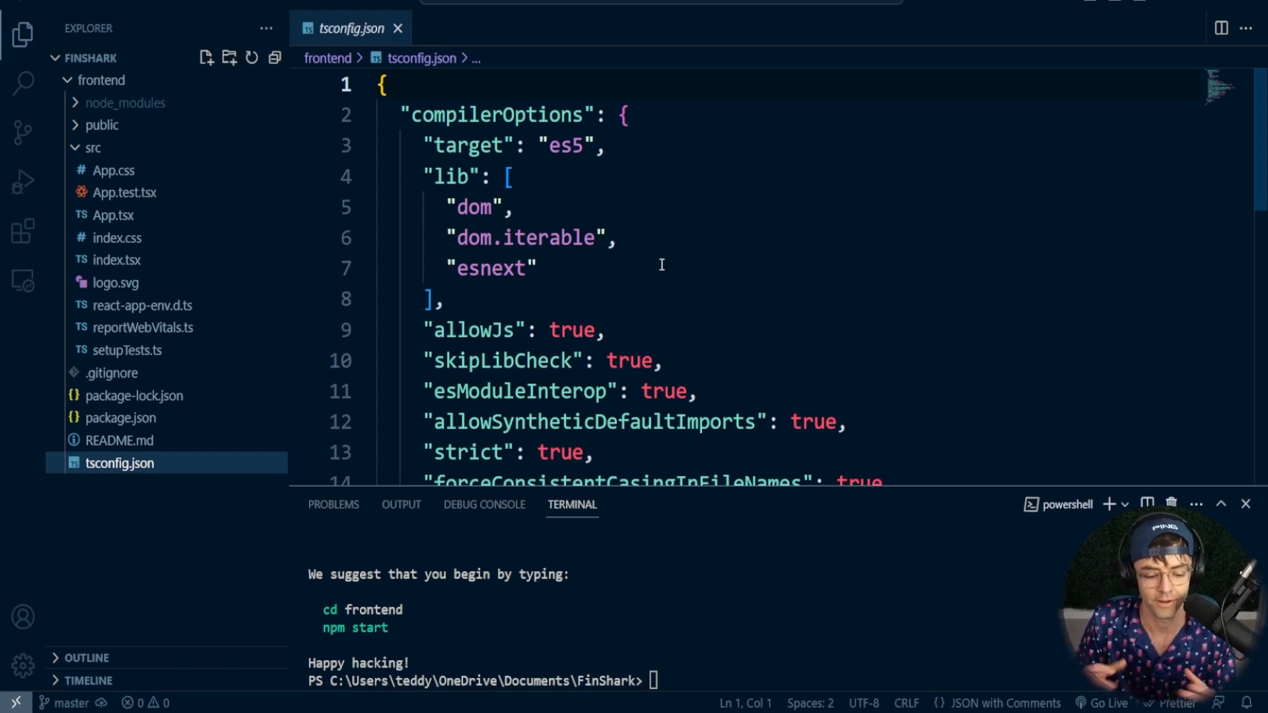
{"action": "mouse_move", "coordinate": [760, 28]}
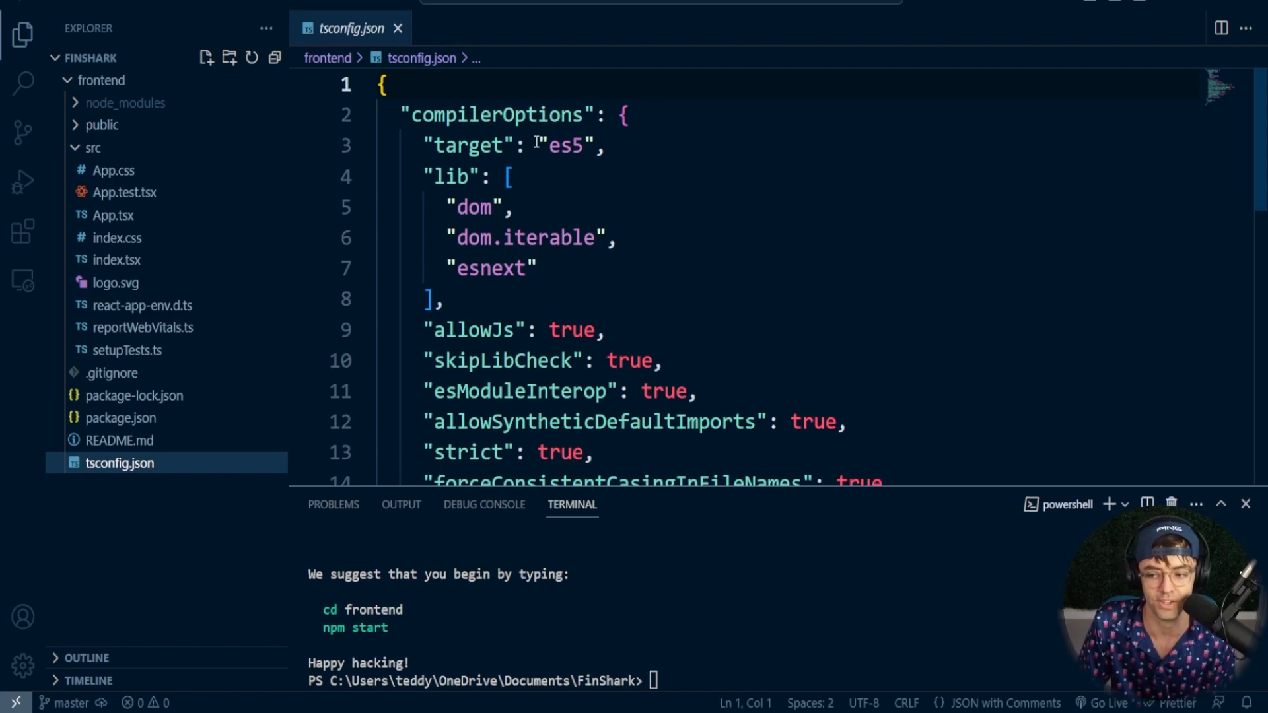
{"action": "scroll", "scroll_direction": "down", "scroll_amount": 3}
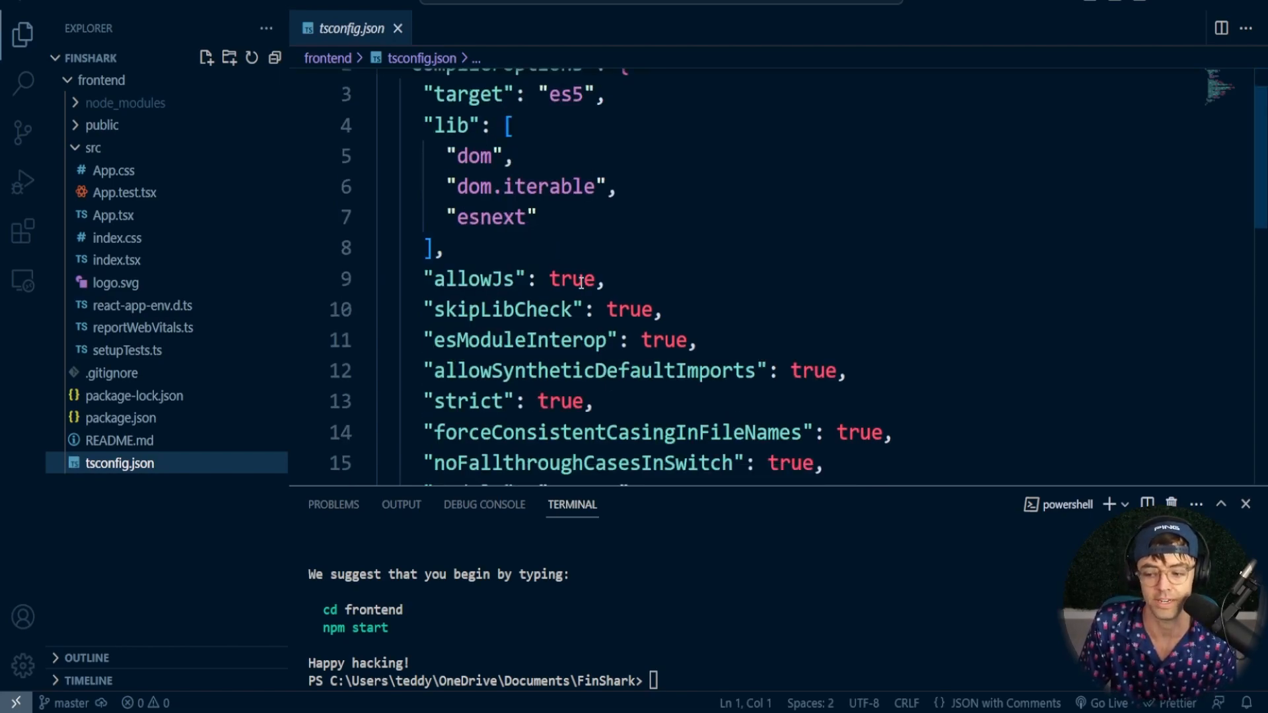
{"action": "double_click", "coordinate": [571, 278]}
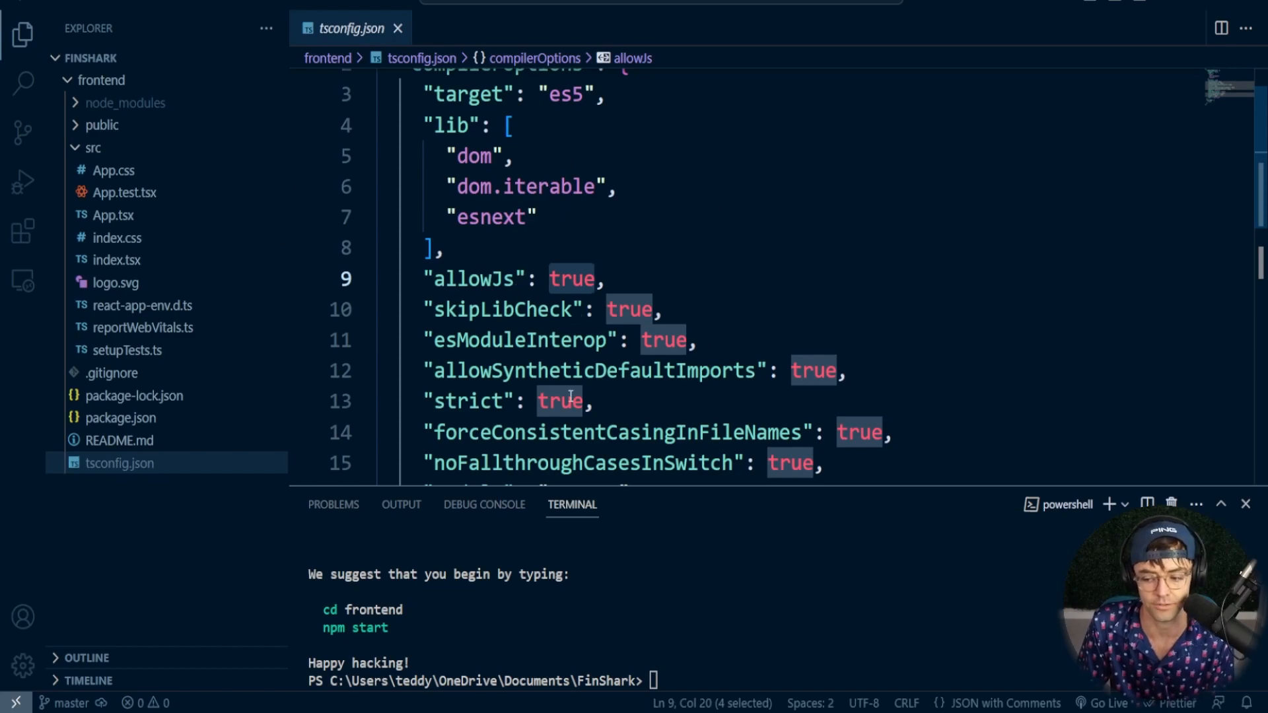
{"action": "scroll", "scroll_direction": "down", "scroll_amount": 3}
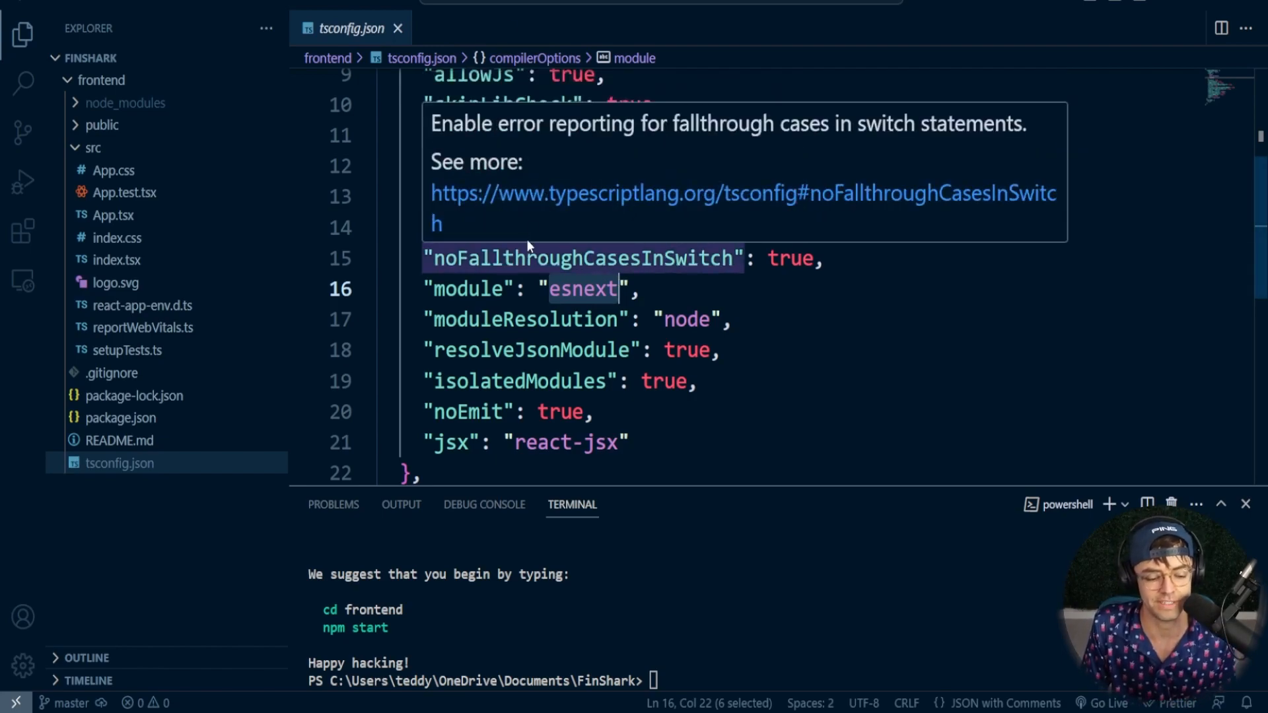
{"action": "mouse_move", "coordinate": [618, 212]}
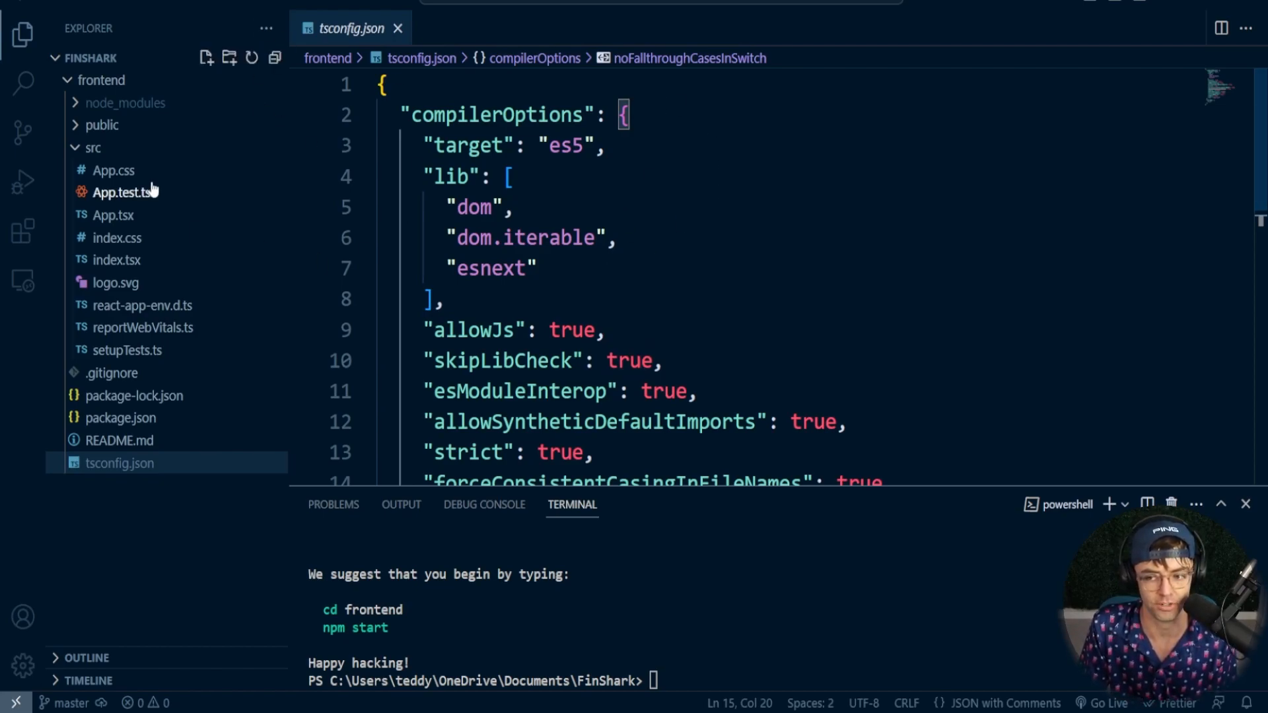
{"action": "mouse_move", "coordinate": [594, 238]}
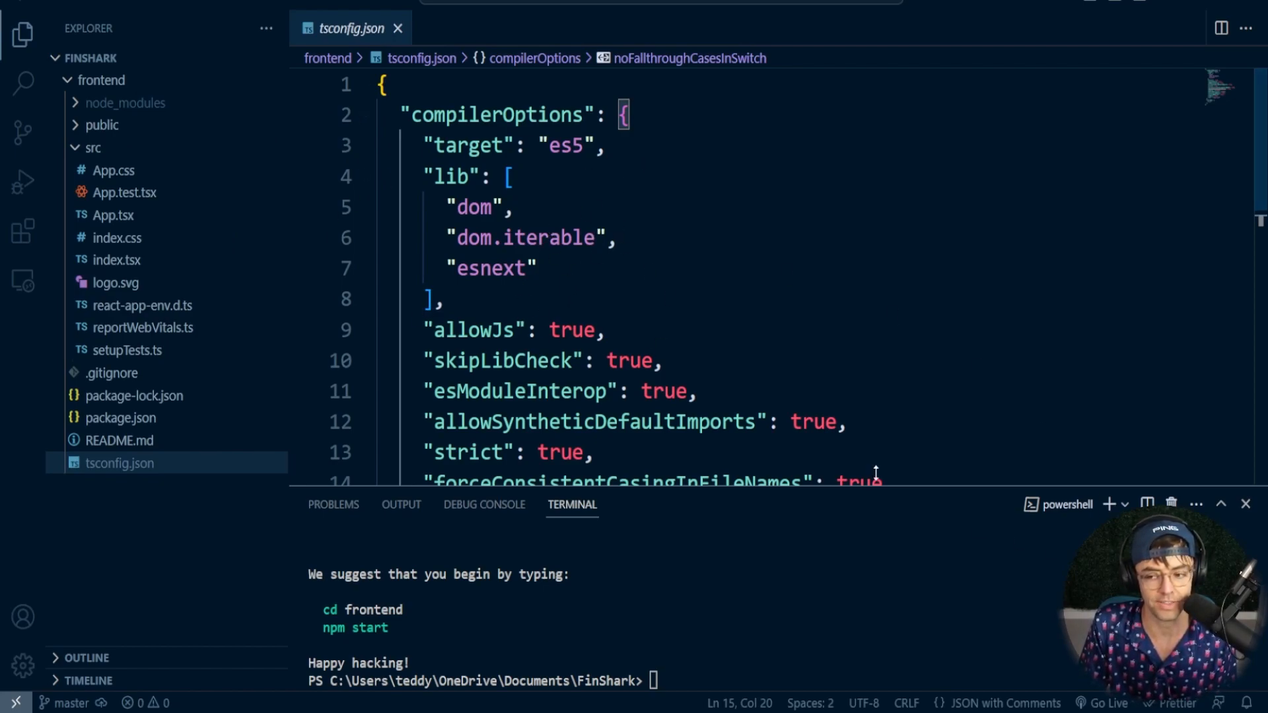
{"action": "mouse_move", "coordinate": [736, 340]}
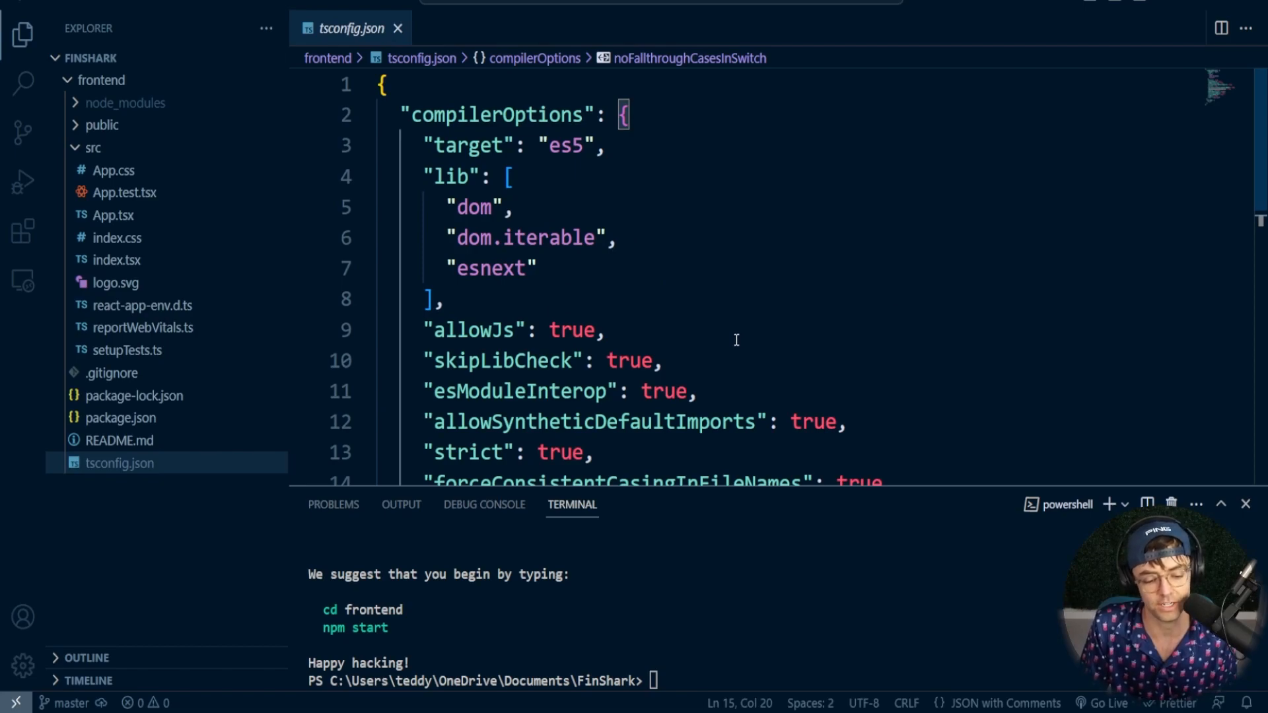
{"action": "mouse_move", "coordinate": [561, 279]}
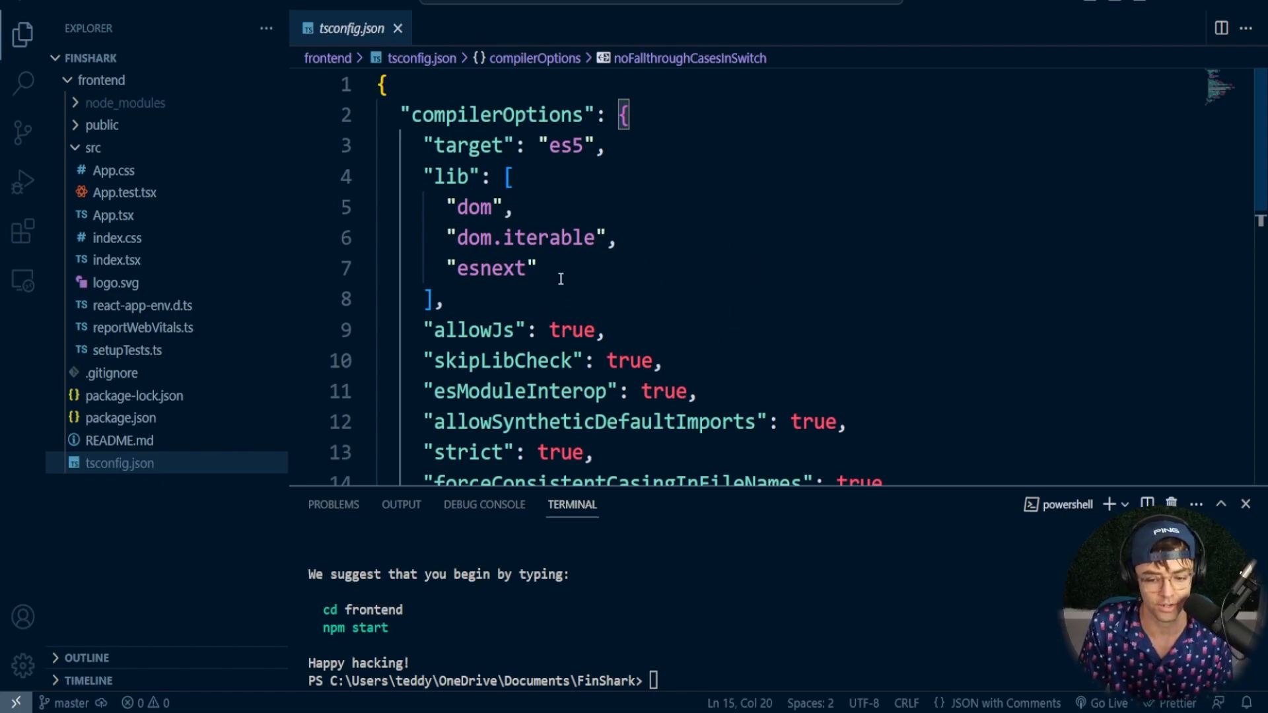
{"action": "mouse_move", "coordinate": [692, 251]}
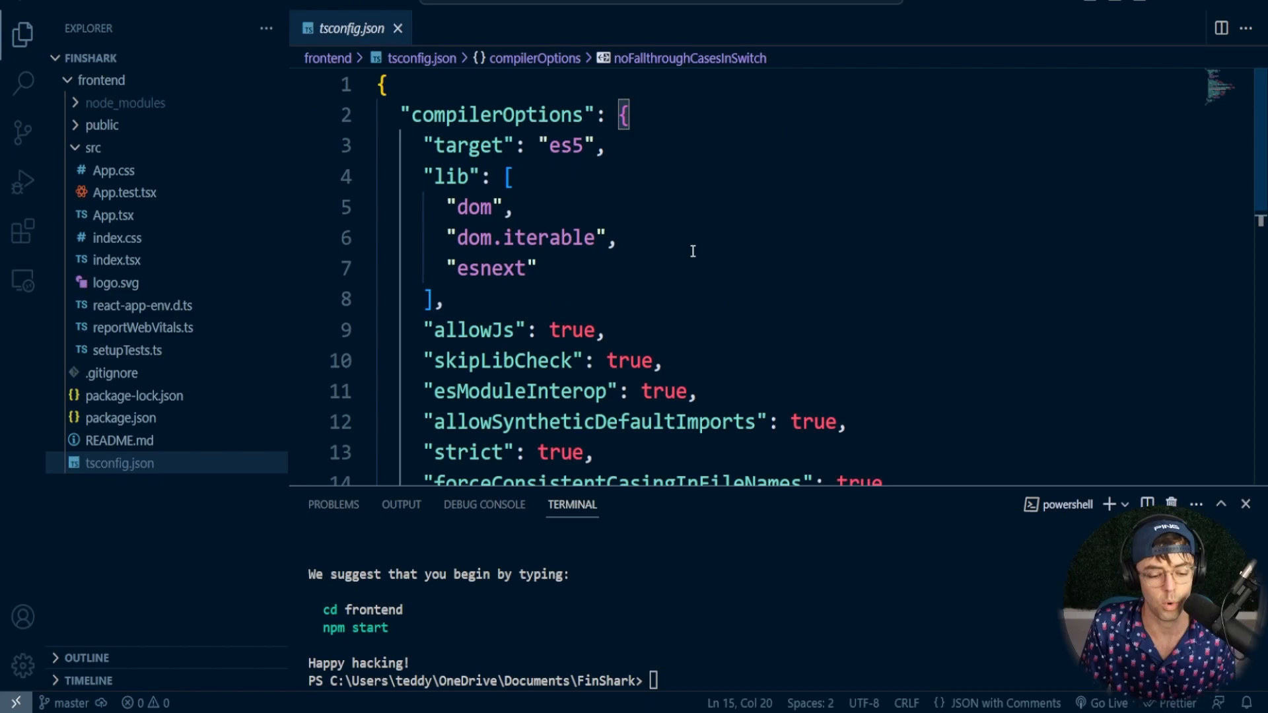
{"action": "mouse_move", "coordinate": [792, 245]}
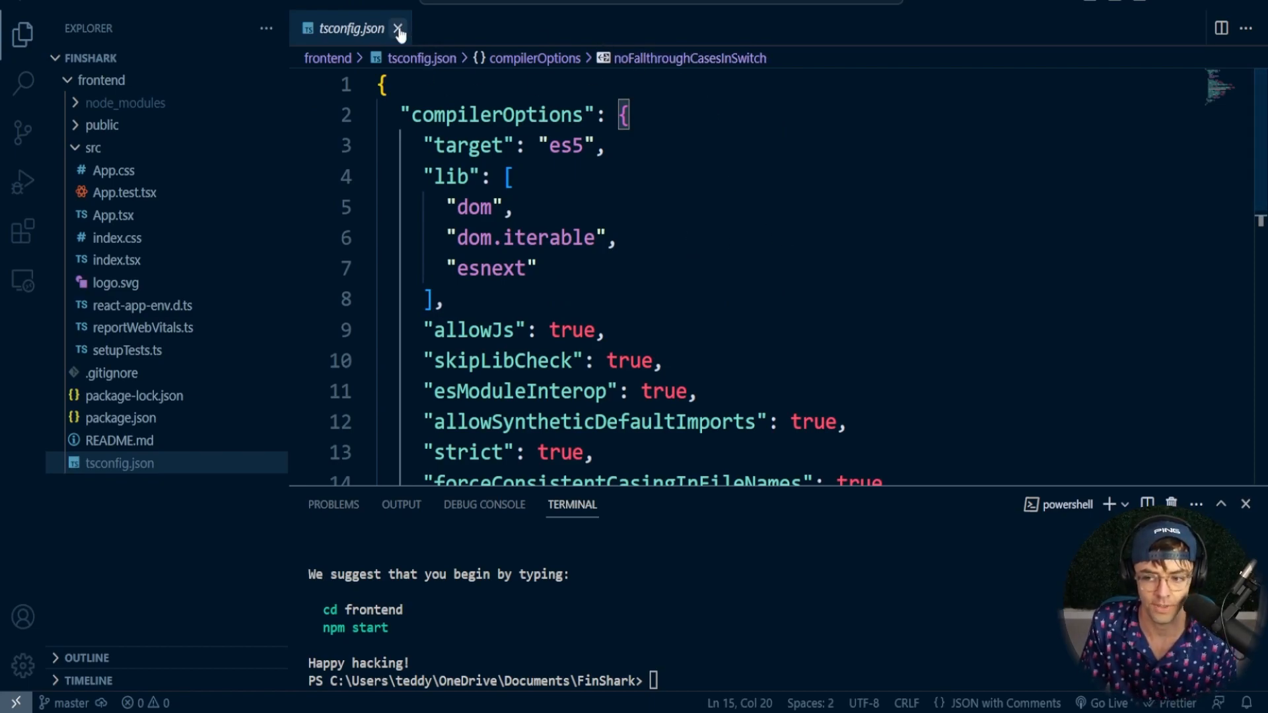
{"action": "left_click", "coordinate": [113, 215]}
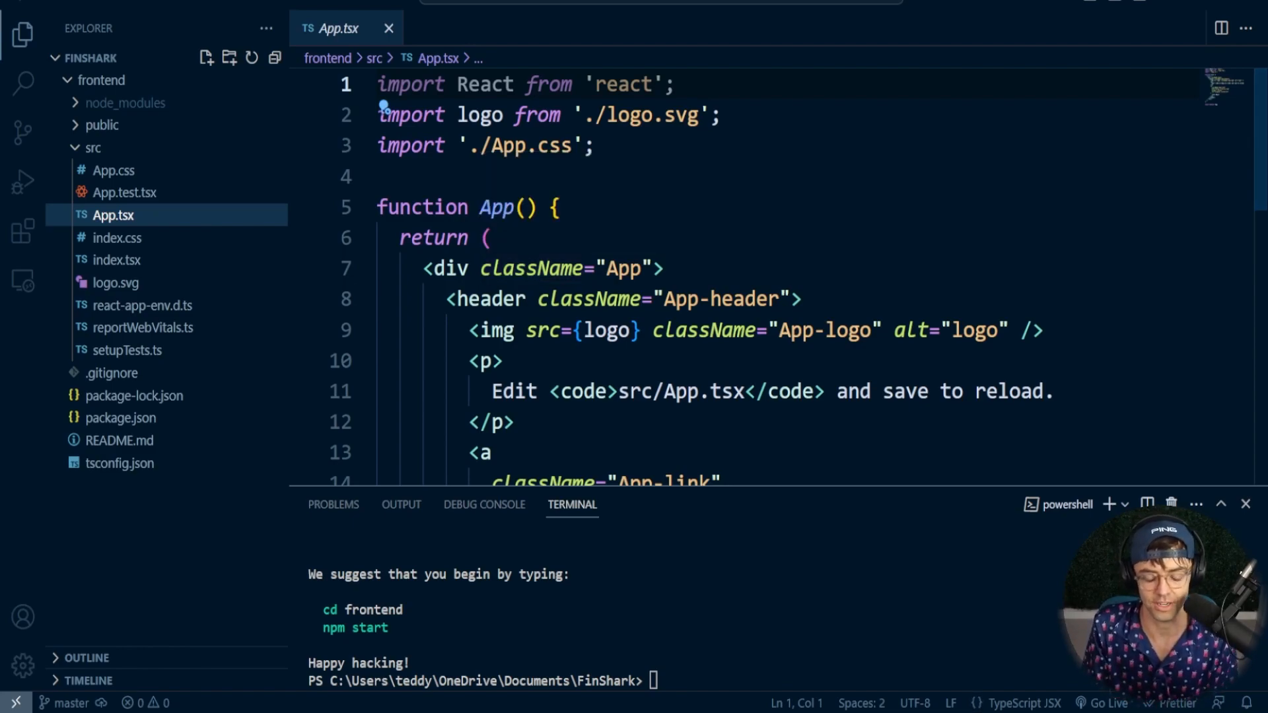
{"action": "mouse_move", "coordinate": [641, 115]}
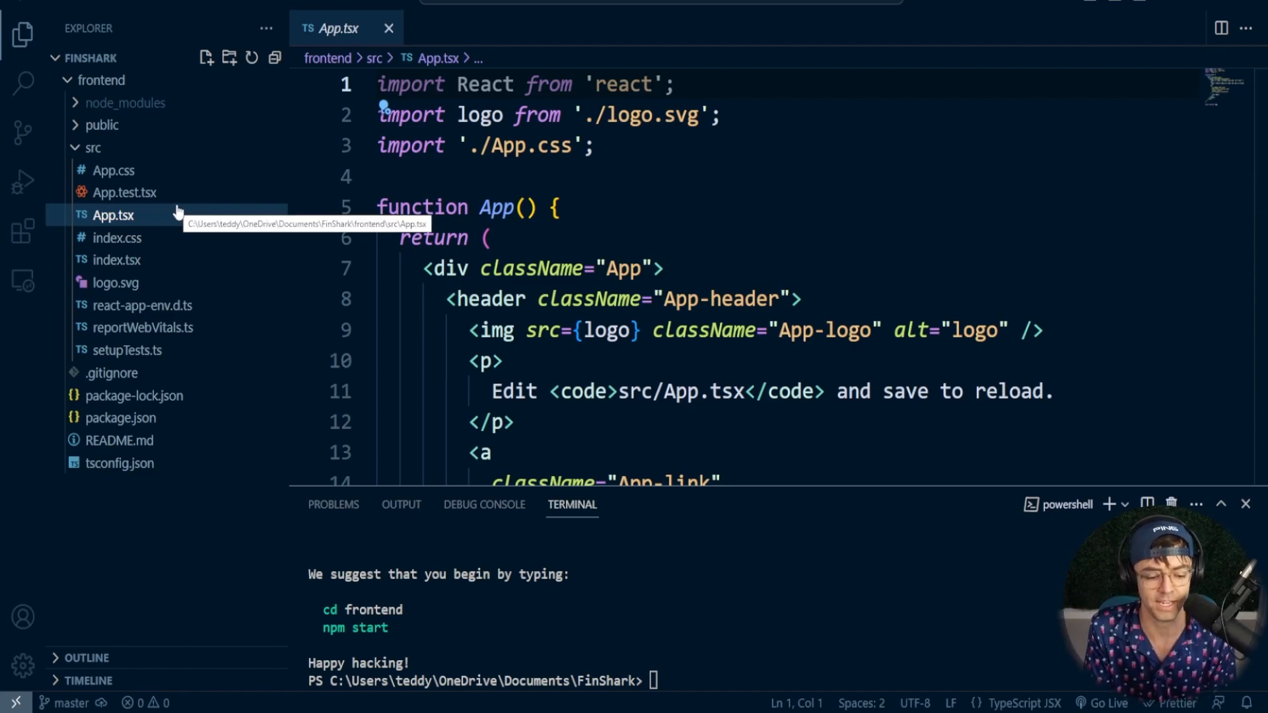
Step: Open src/App.tsx to view the starter component importing React, logo and App.css
{"action": "left_click", "coordinate": [112, 215]}
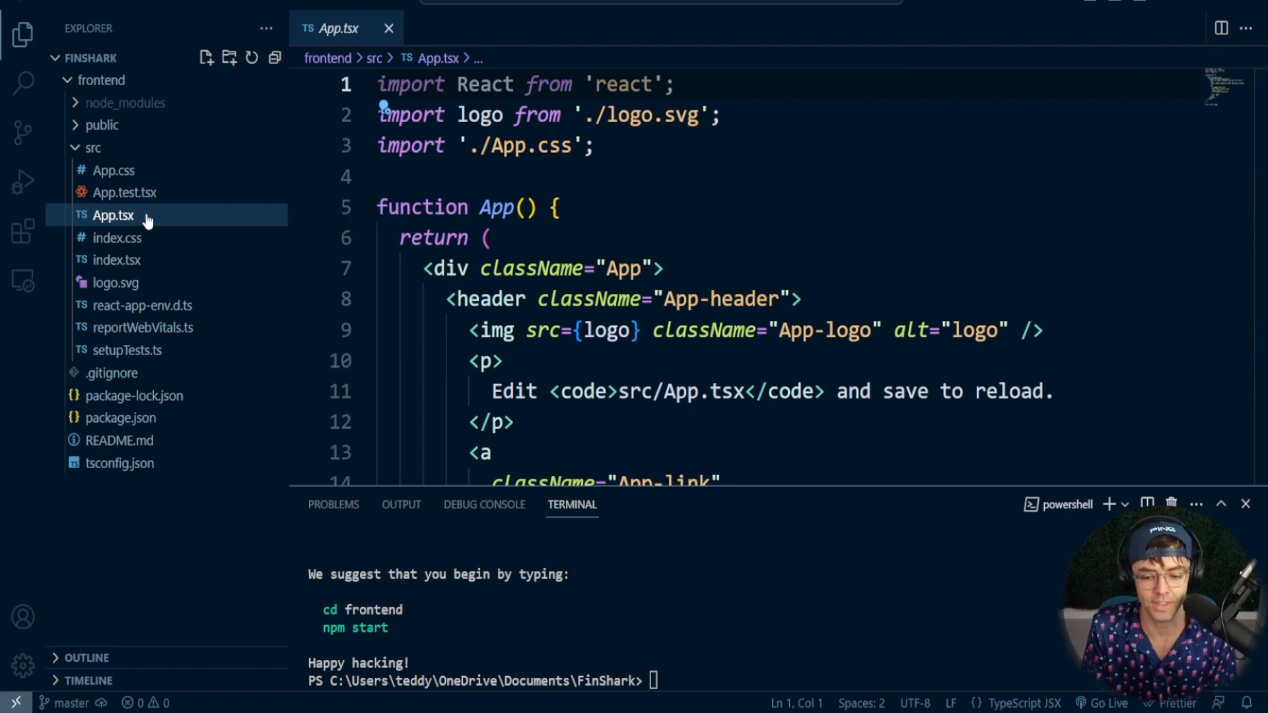
{"action": "mouse_move", "coordinate": [180, 212]}
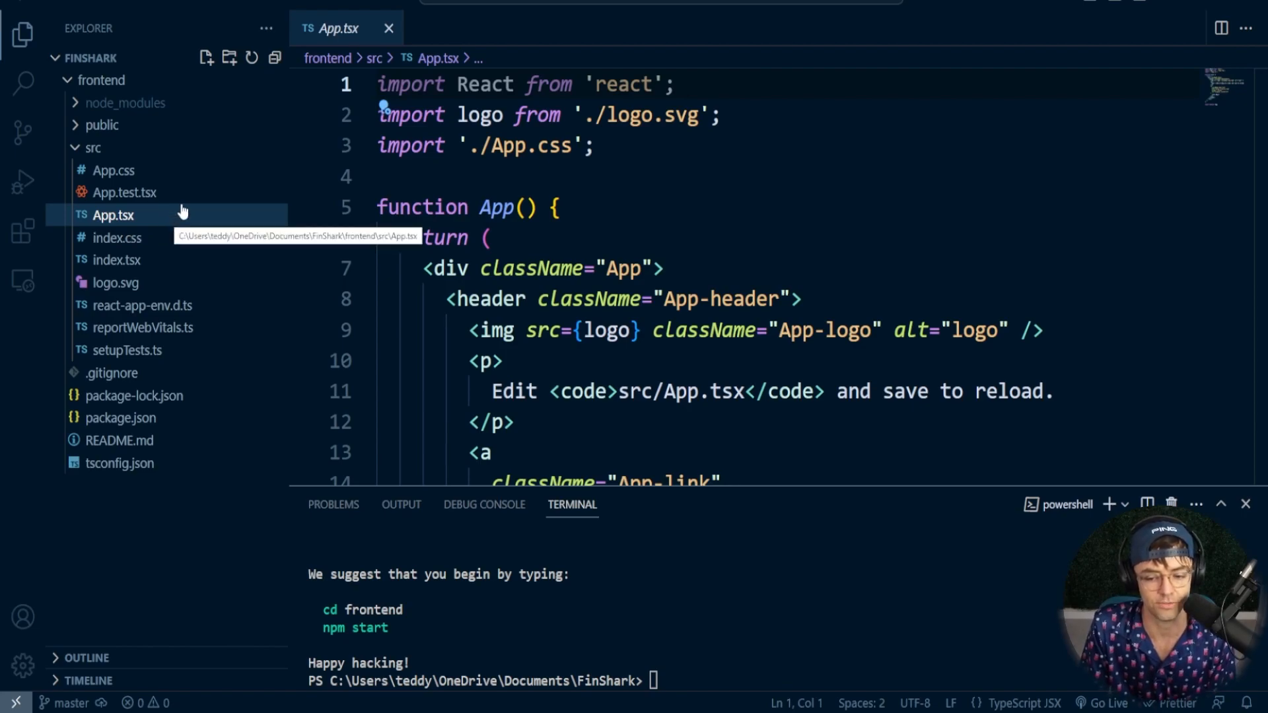
{"action": "mouse_move", "coordinate": [207, 80]}
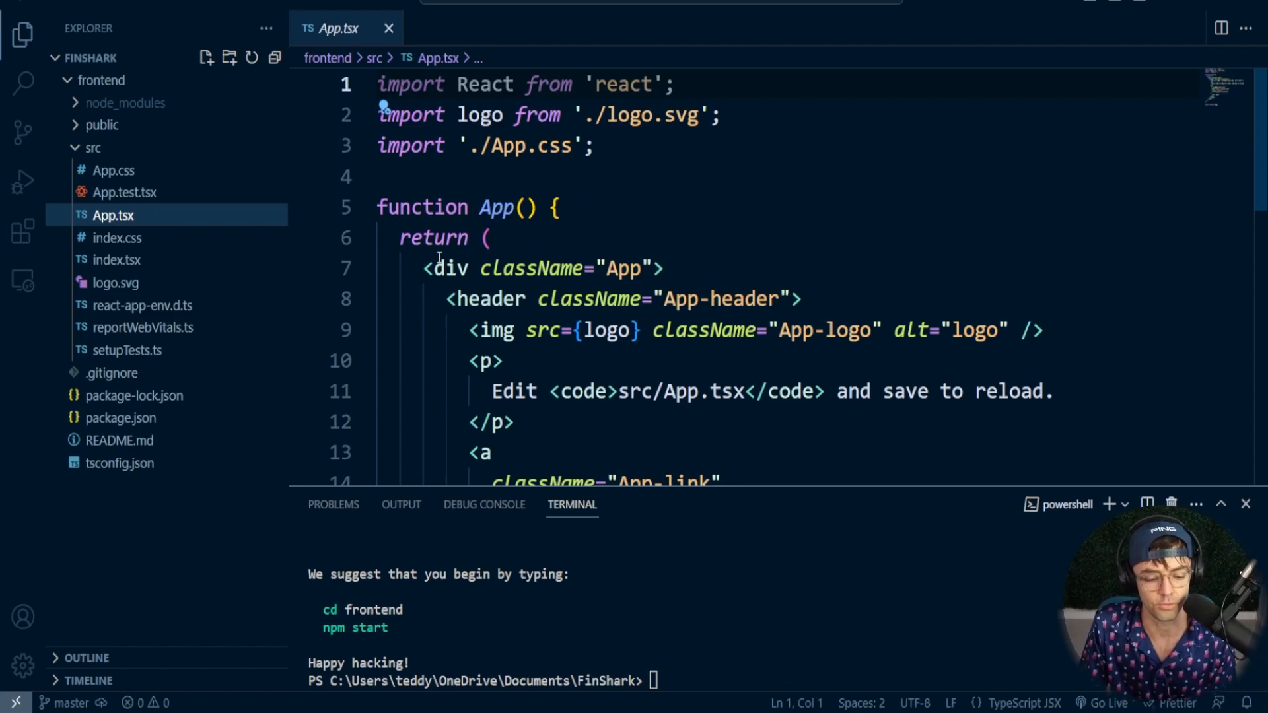
{"action": "mouse_move", "coordinate": [461, 243]}
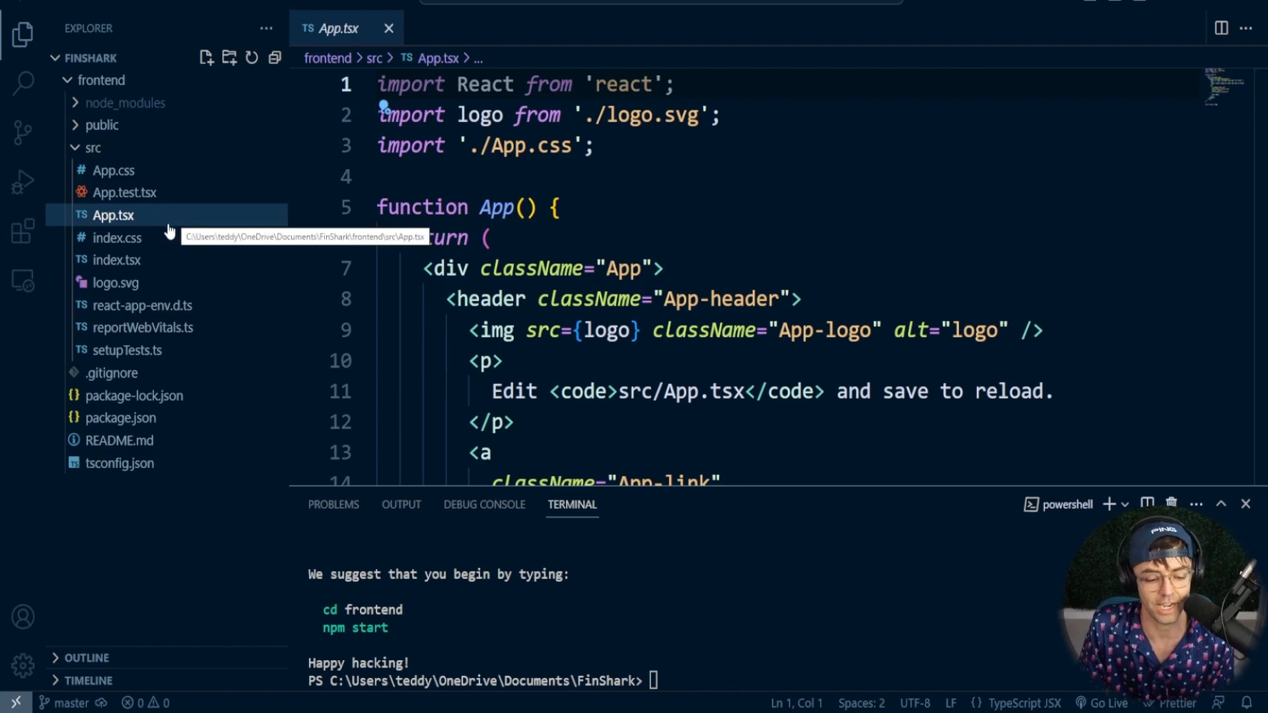
{"action": "mouse_move", "coordinate": [170, 229]}
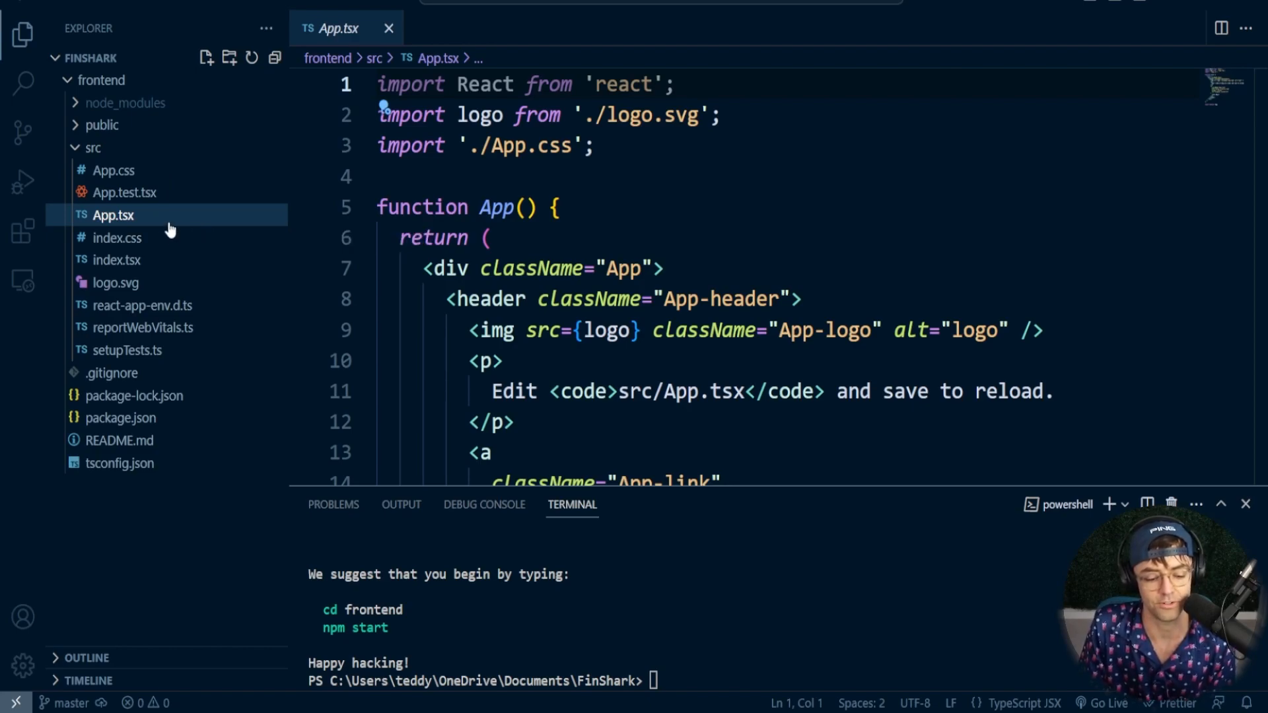
{"action": "mouse_move", "coordinate": [112, 216]}
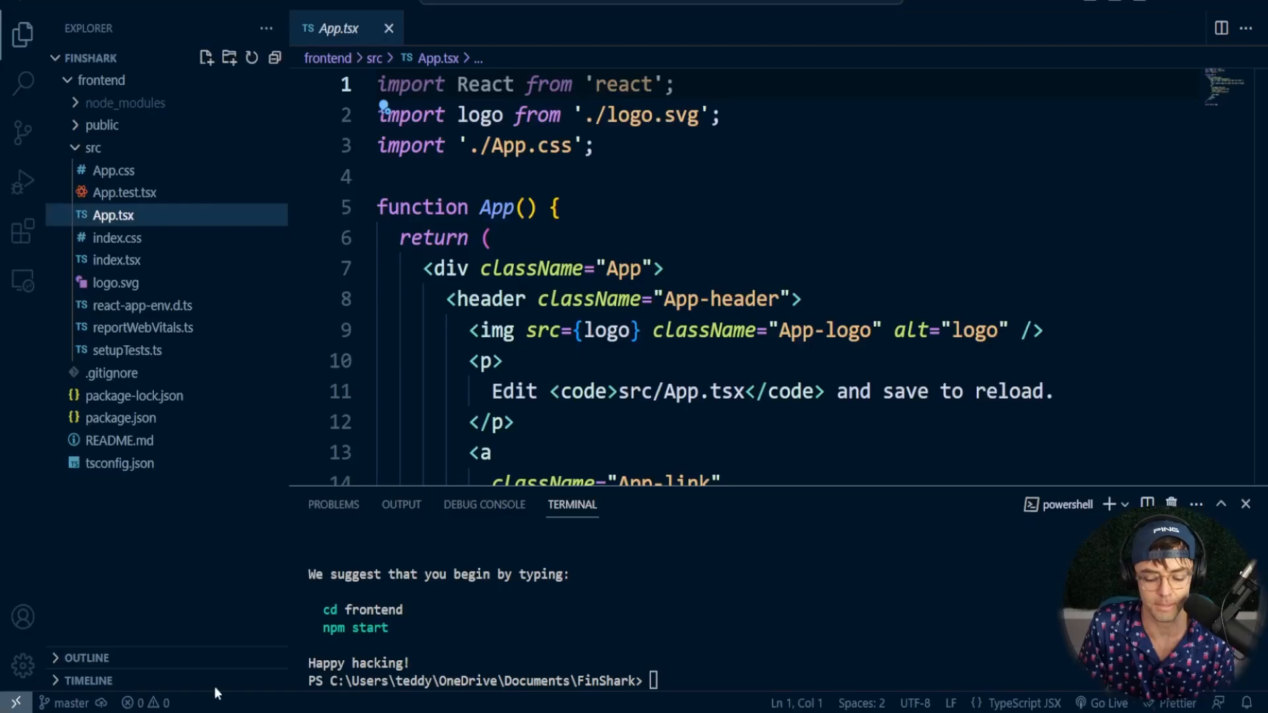
{"action": "mouse_move", "coordinate": [22, 181]}
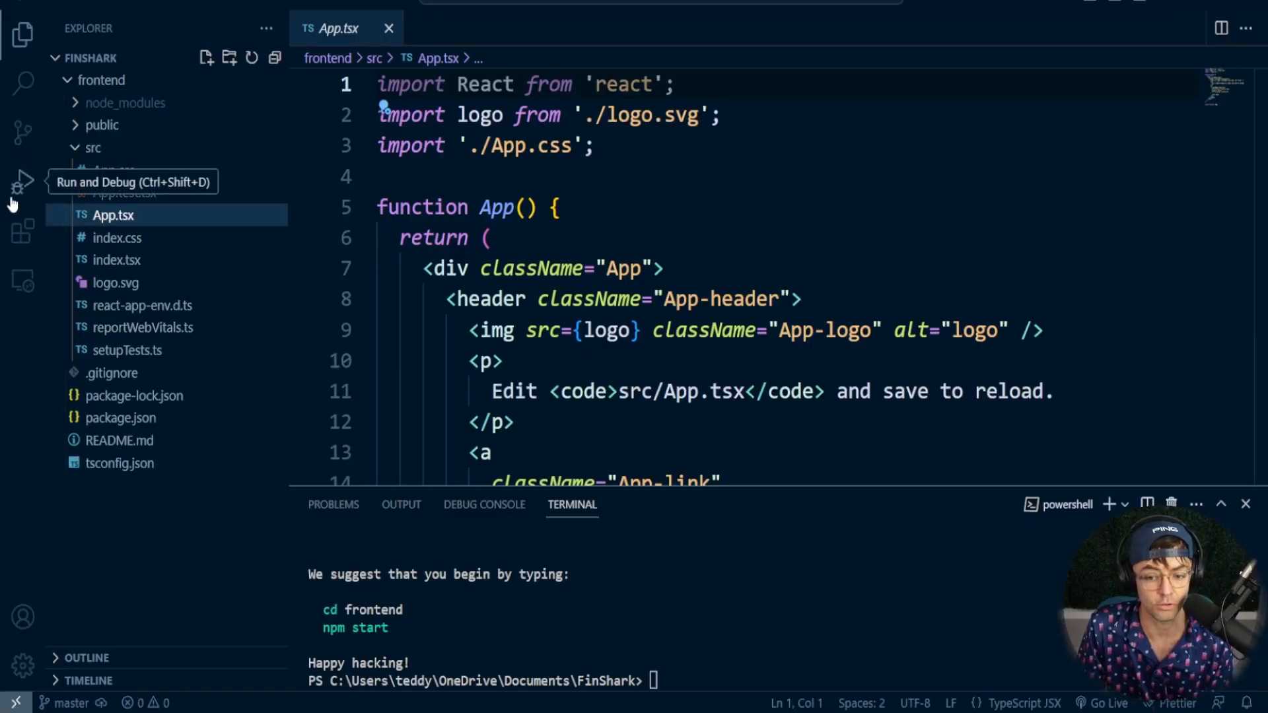
Step: Show the whiteboard Snippets note: 'rafce' for React, 'tsrafce' for TypeScript React
{"action": "left_click", "coordinate": [23, 233]}
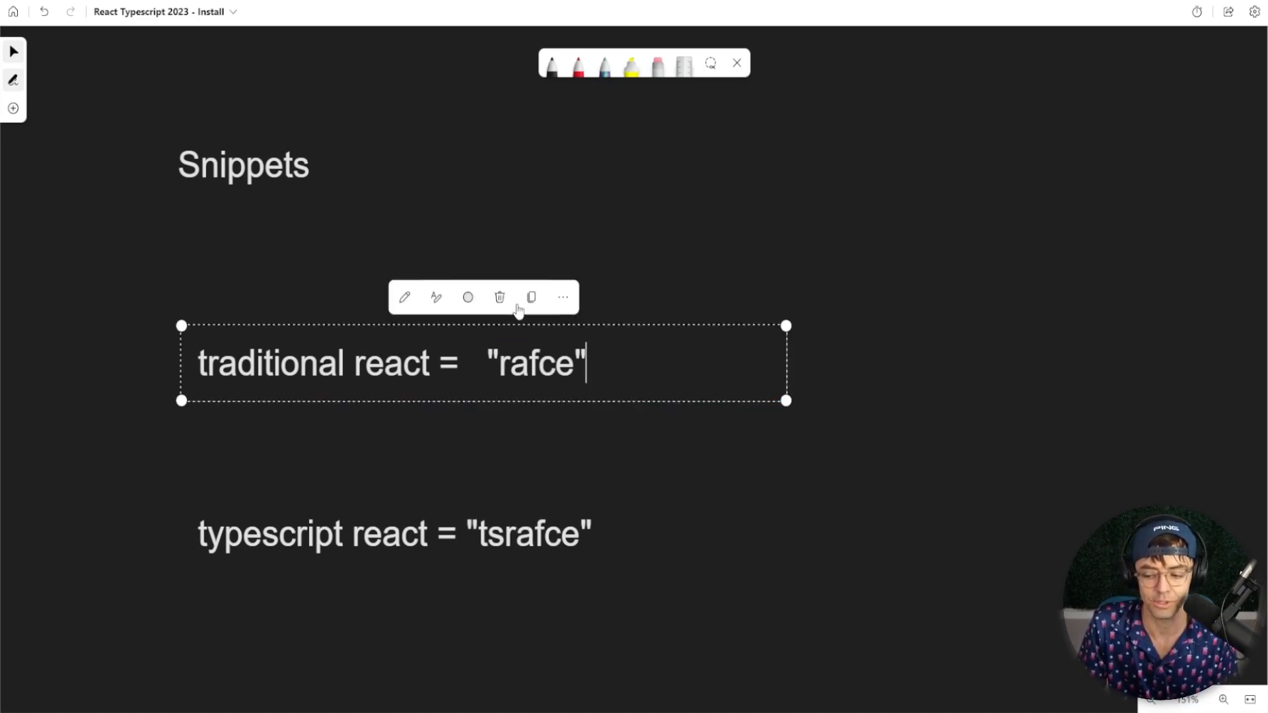
{"action": "mouse_move", "coordinate": [525, 200]}
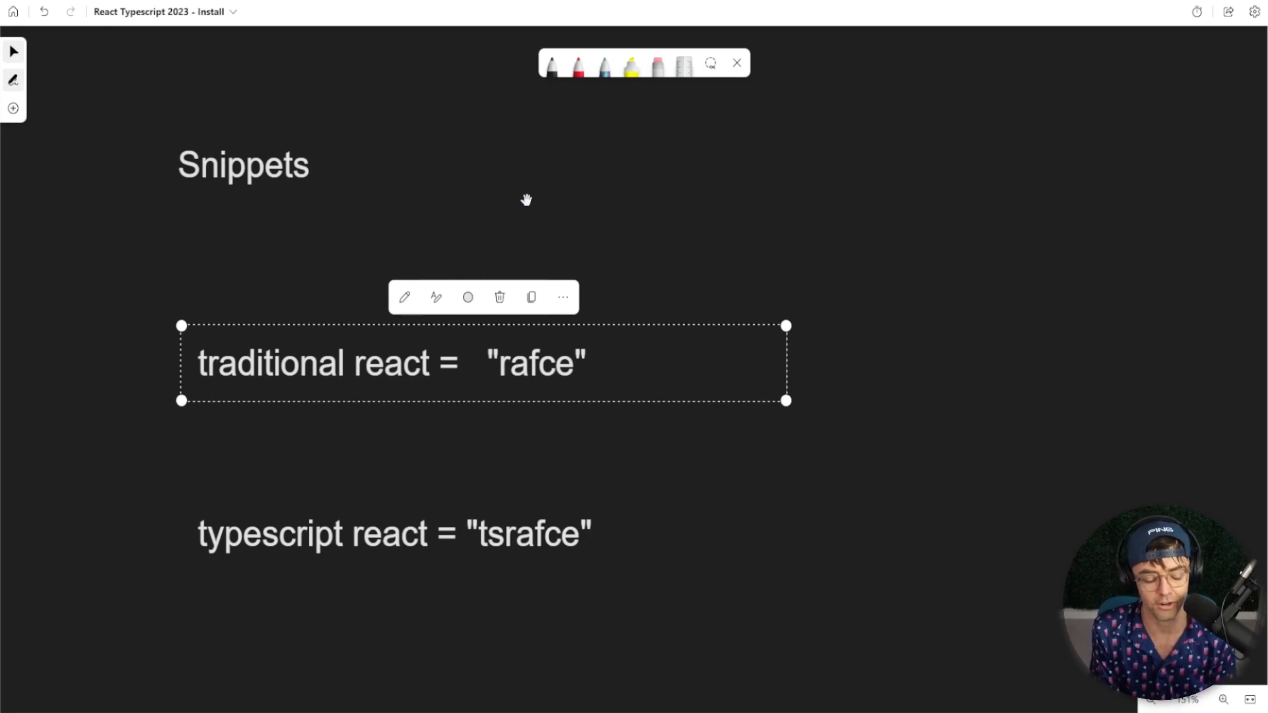
{"action": "double_click", "coordinate": [580, 363]}
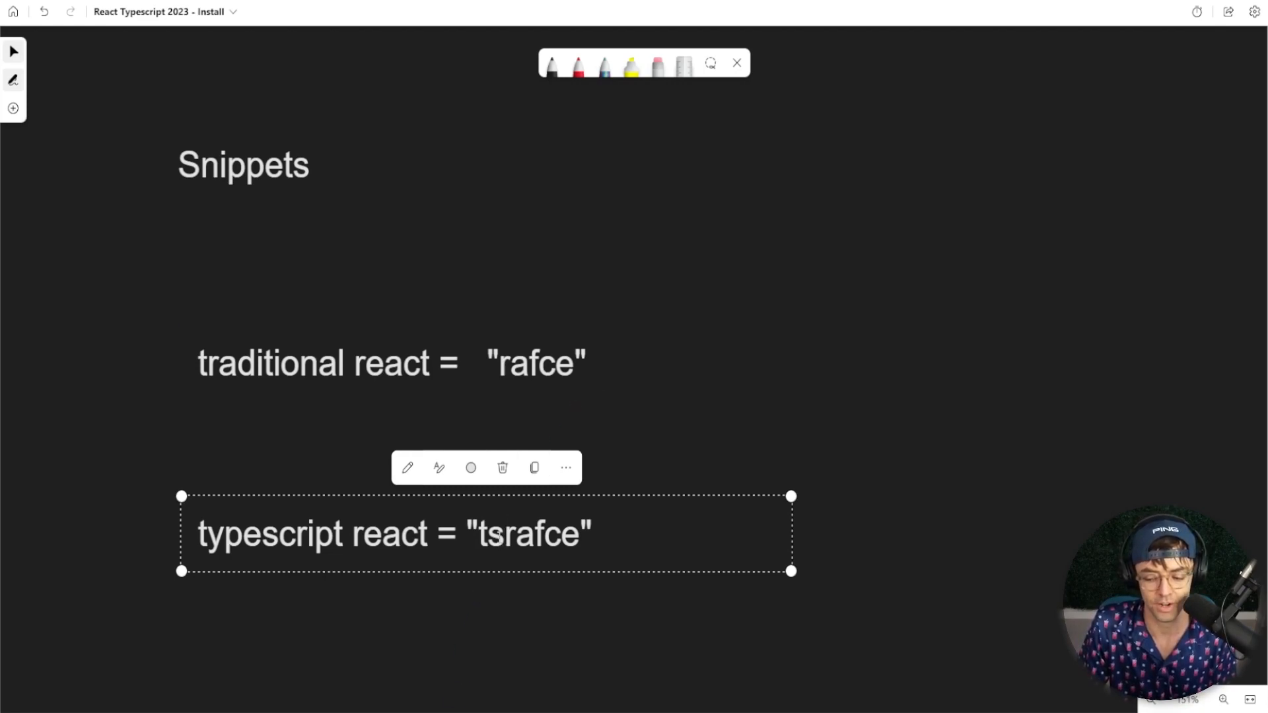
{"action": "mouse_move", "coordinate": [100, 318]}
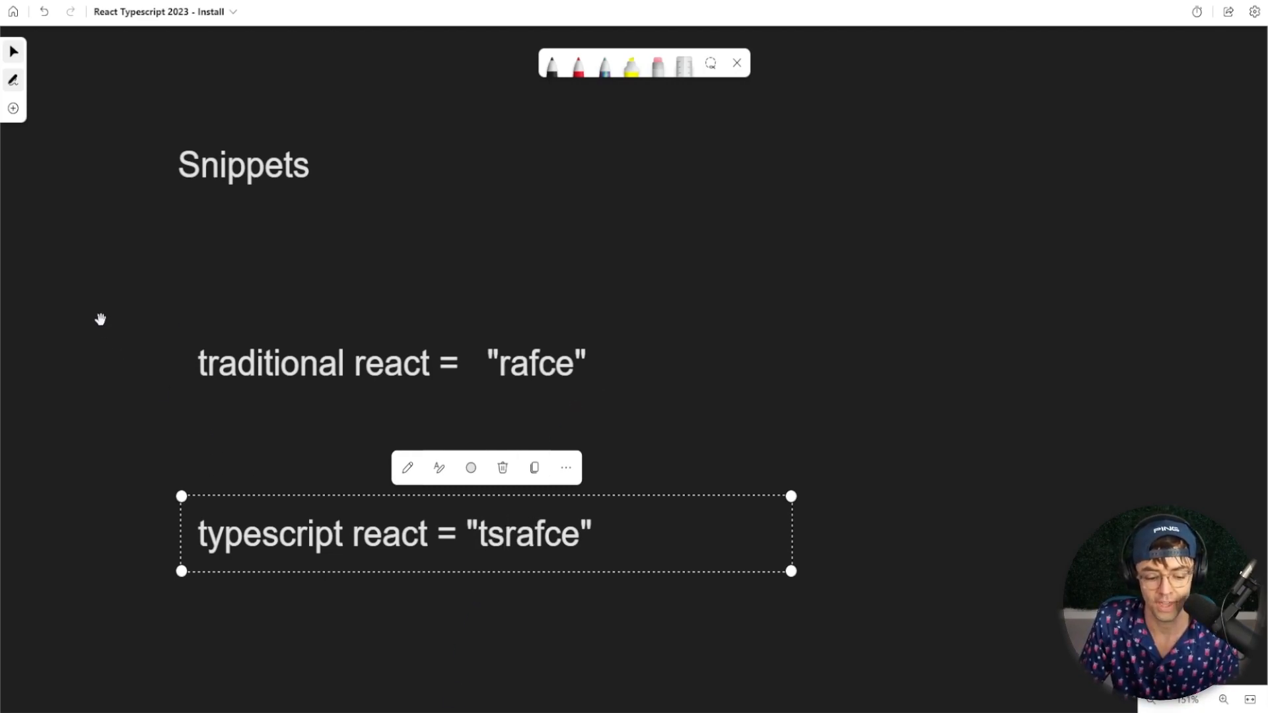
{"action": "left_click", "coordinate": [501, 534]}
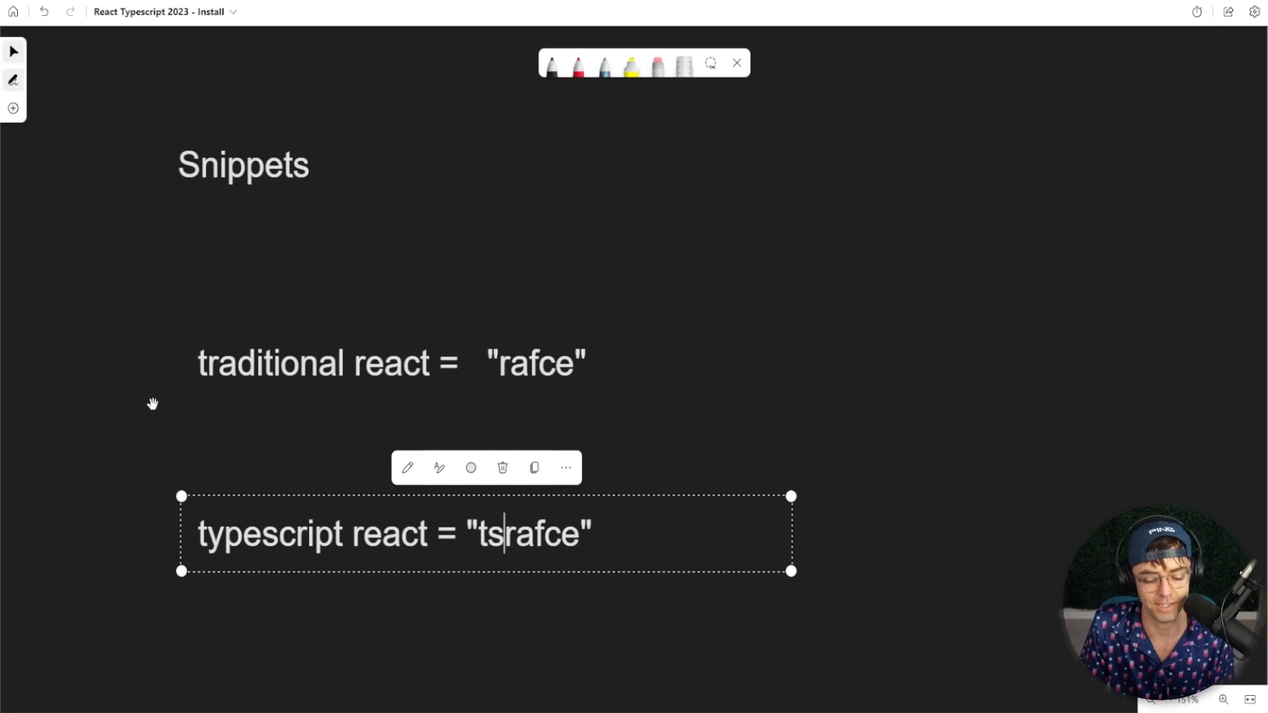